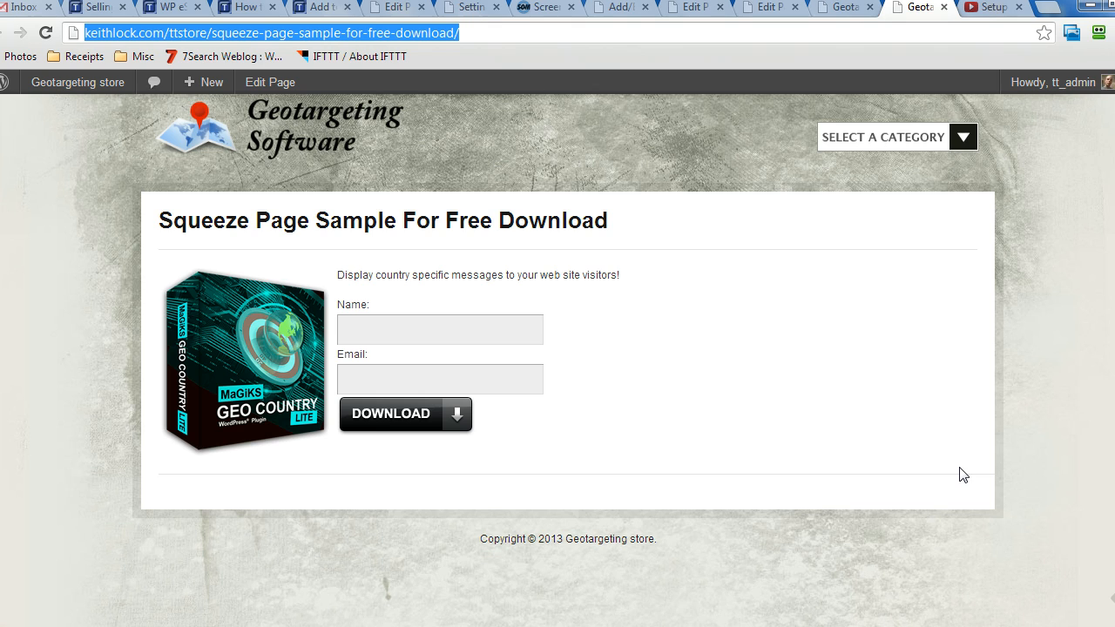
mouse_move(631, 320)
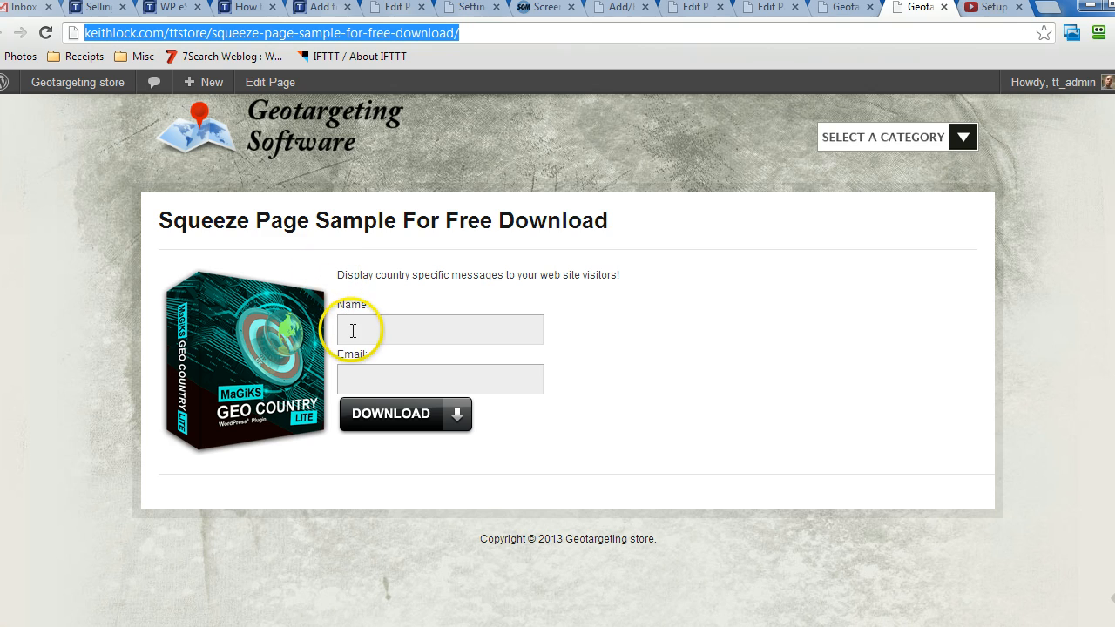
mouse_move(366, 369)
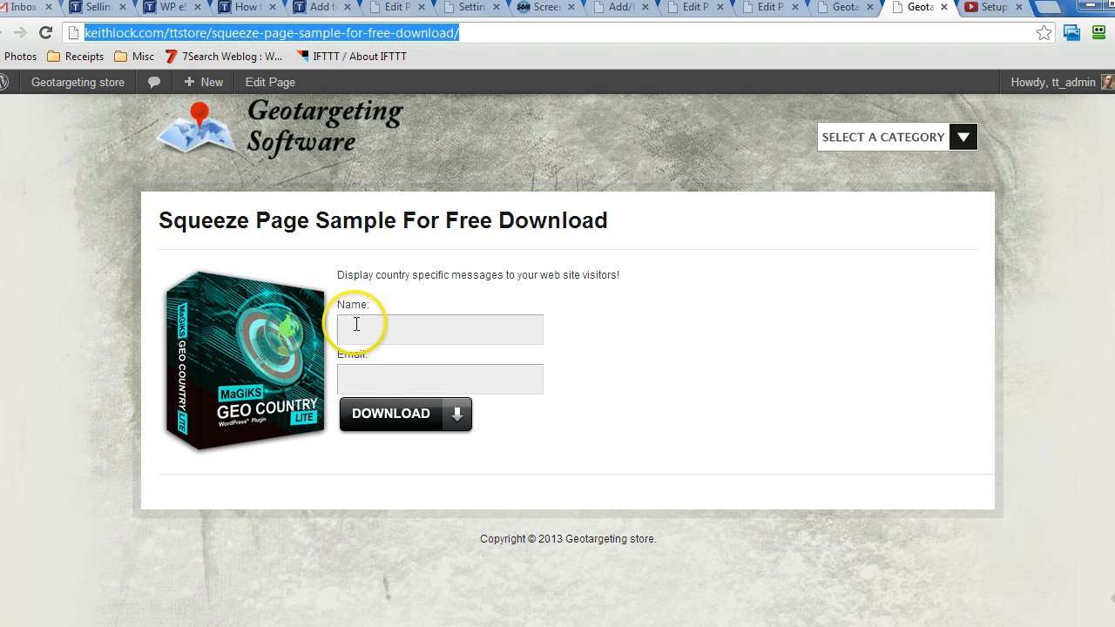
mouse_move(591, 382)
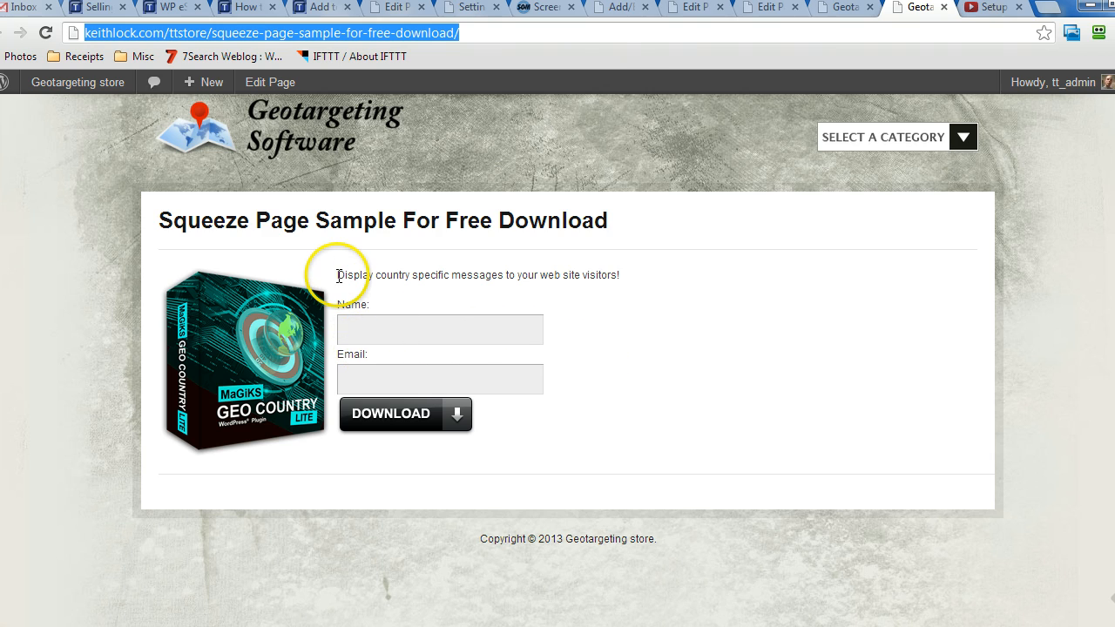
mouse_move(345, 303)
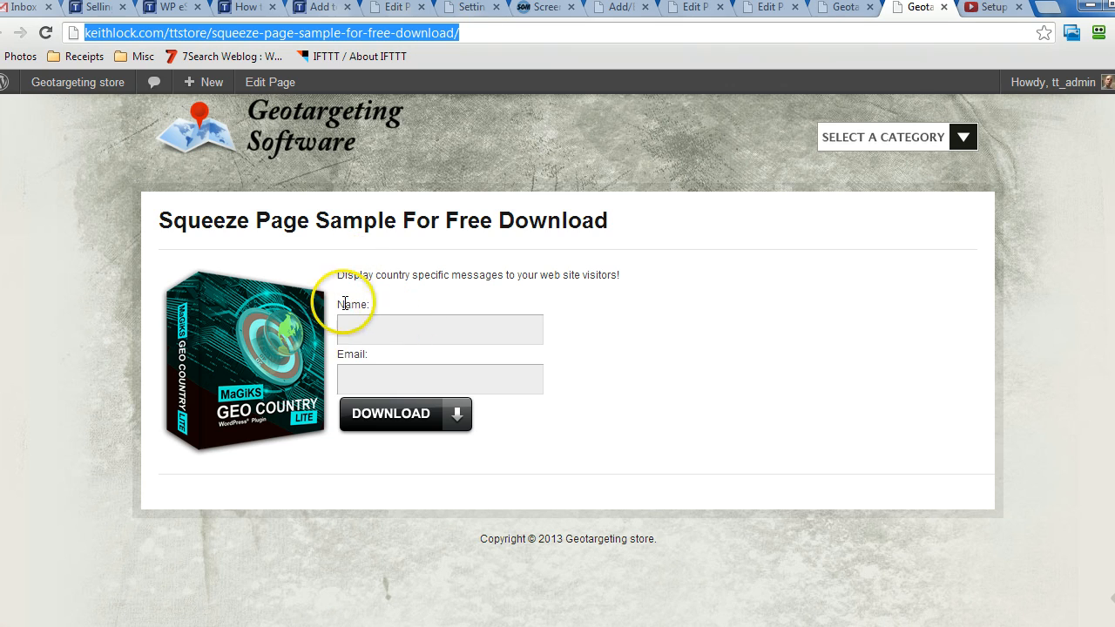
mouse_move(589, 369)
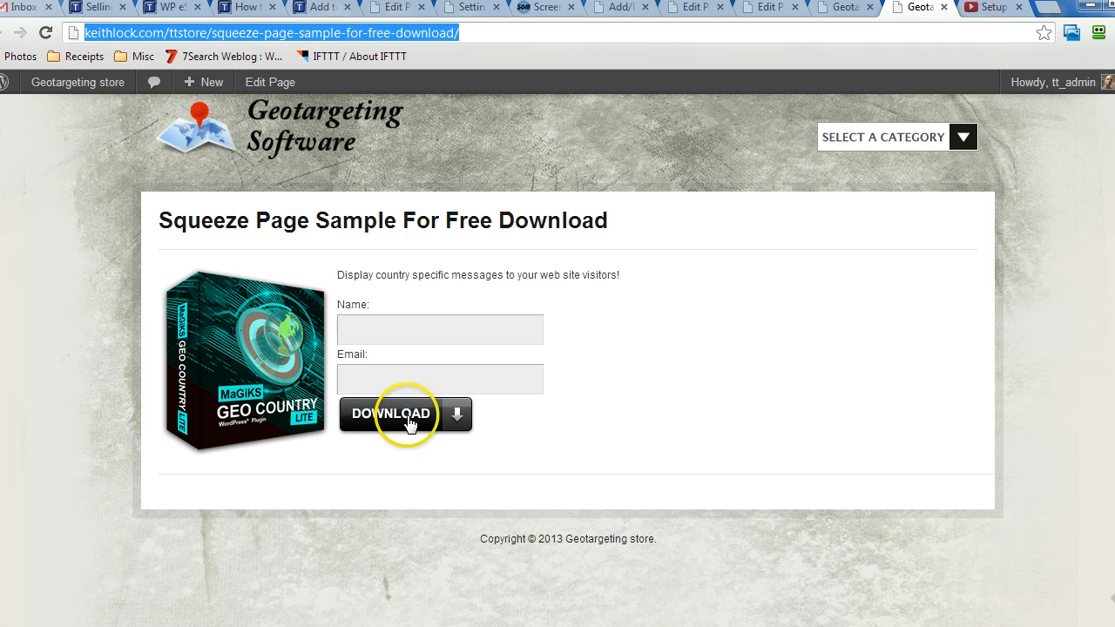
mouse_move(348, 317)
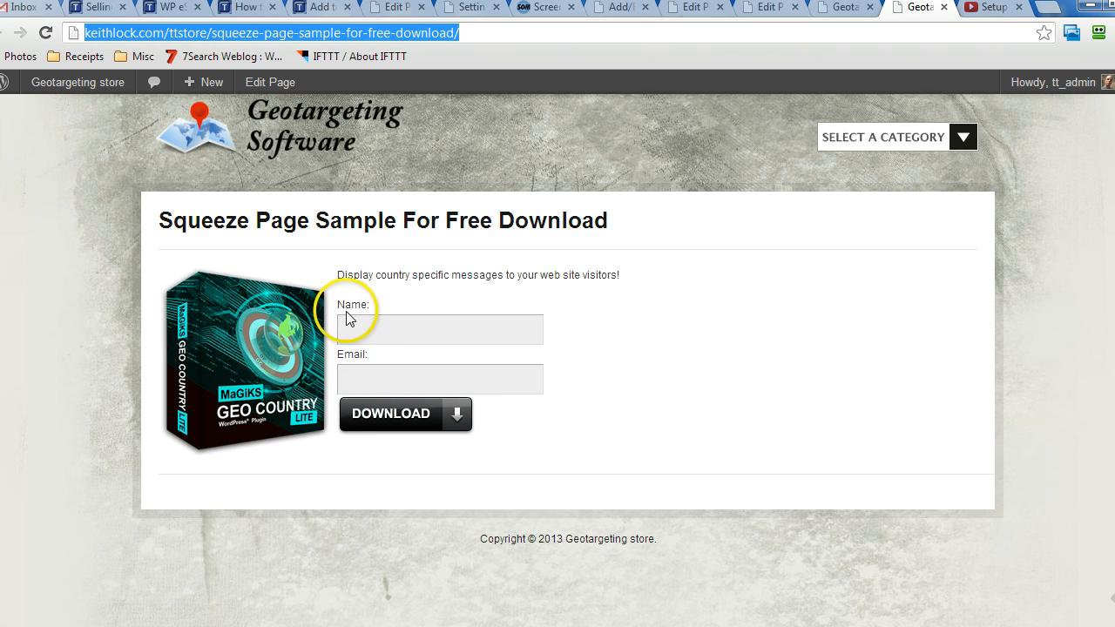
mouse_move(471, 408)
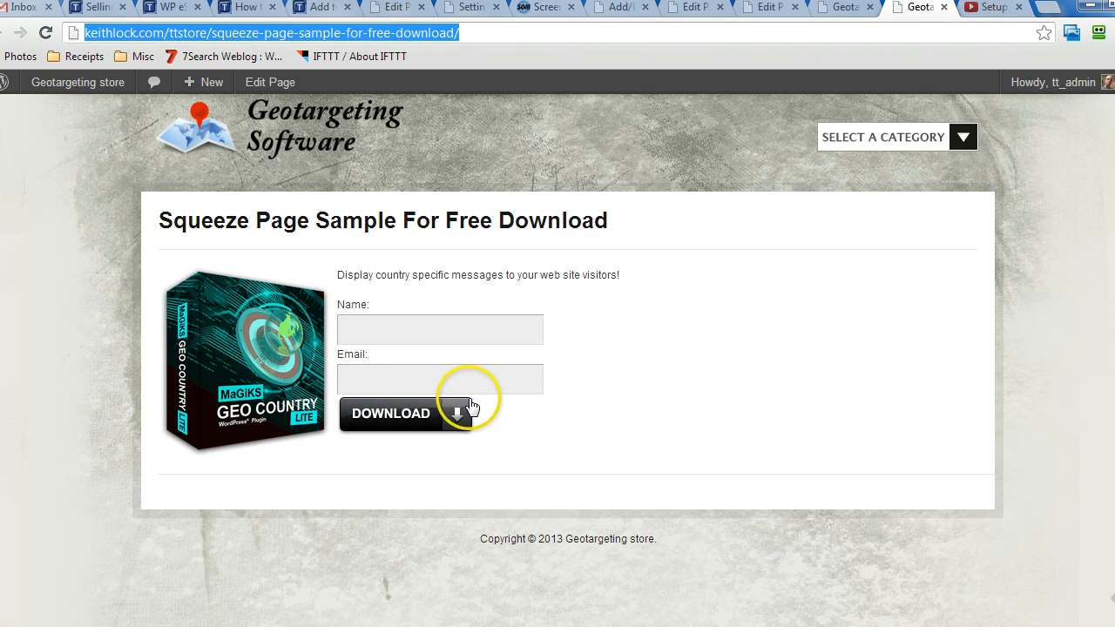
mouse_move(349, 432)
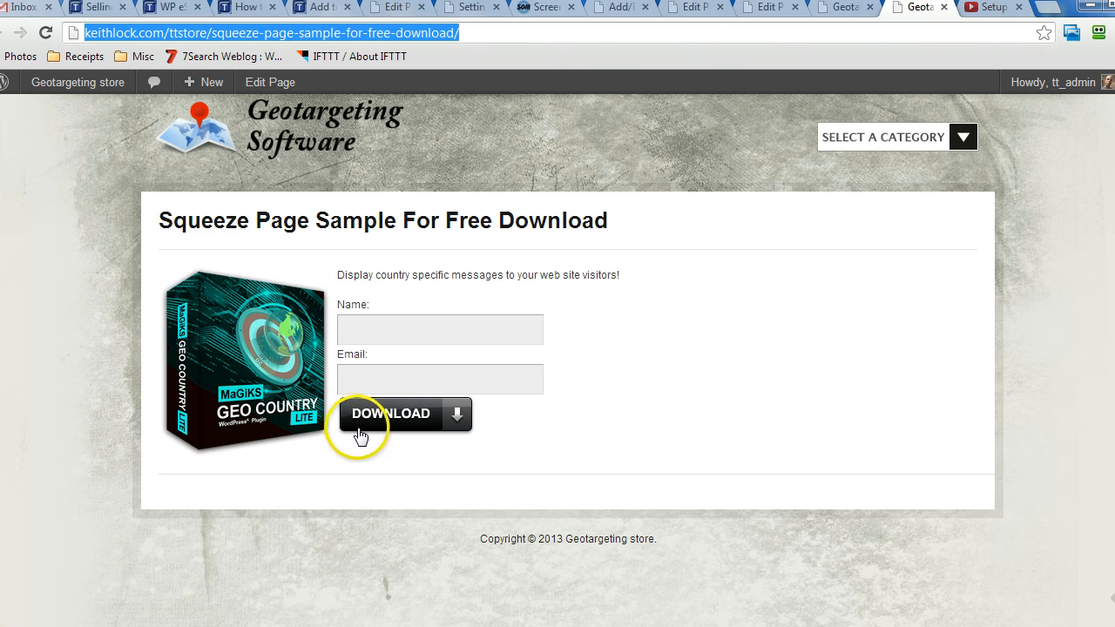
mouse_move(747, 108)
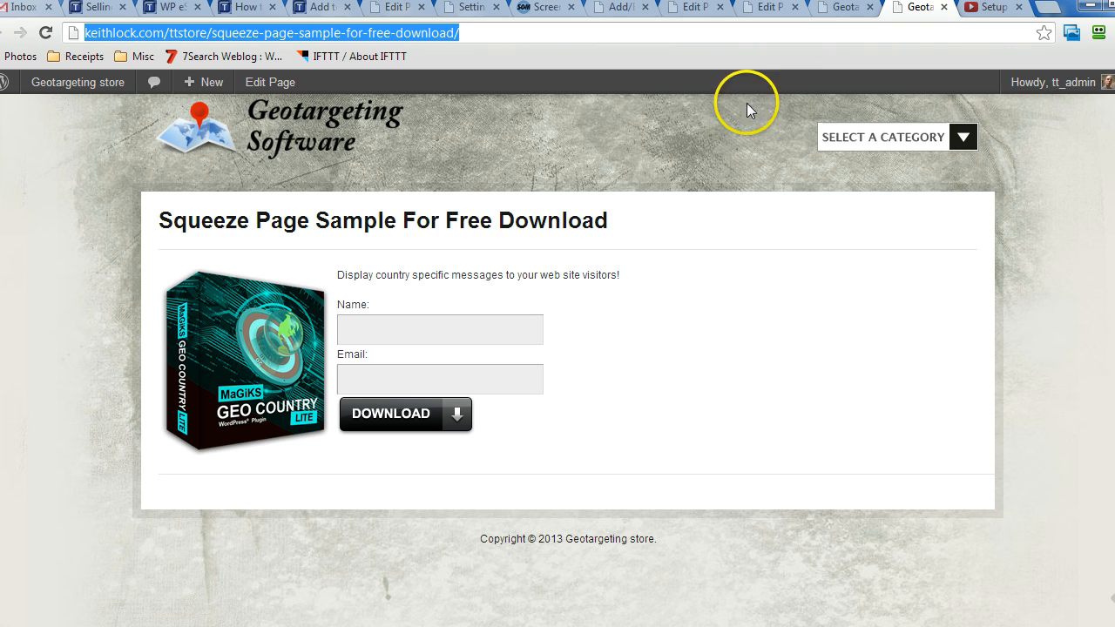
mouse_move(763, 28)
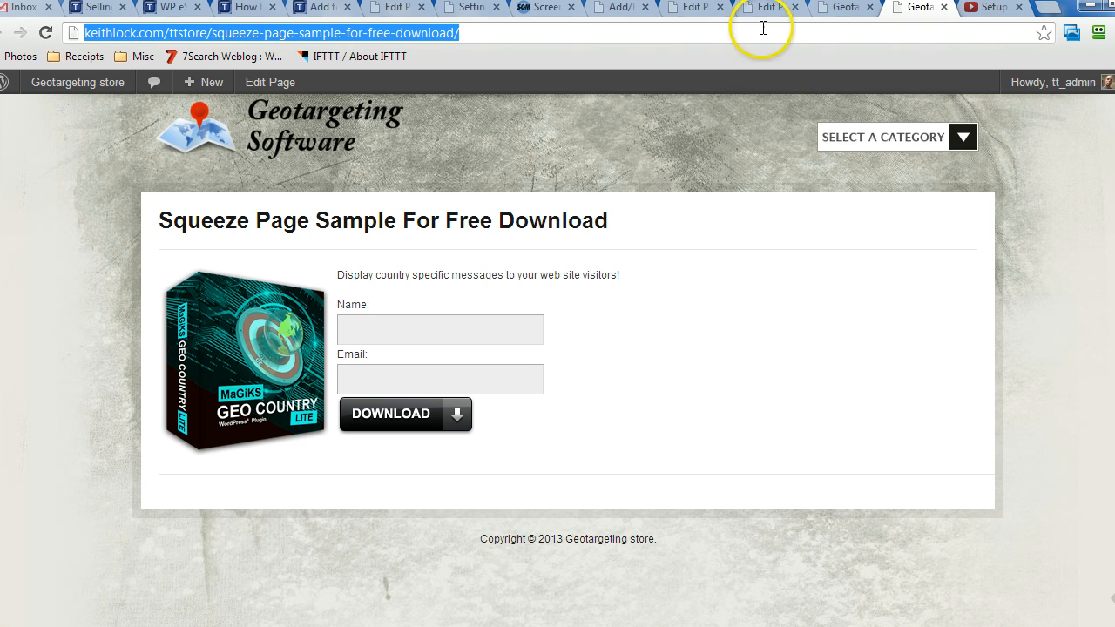
Inspect the wp_eStore_free_download_squeeze_form shortcode (id 8) in the editor against the live squeeze page
left_click(683, 7)
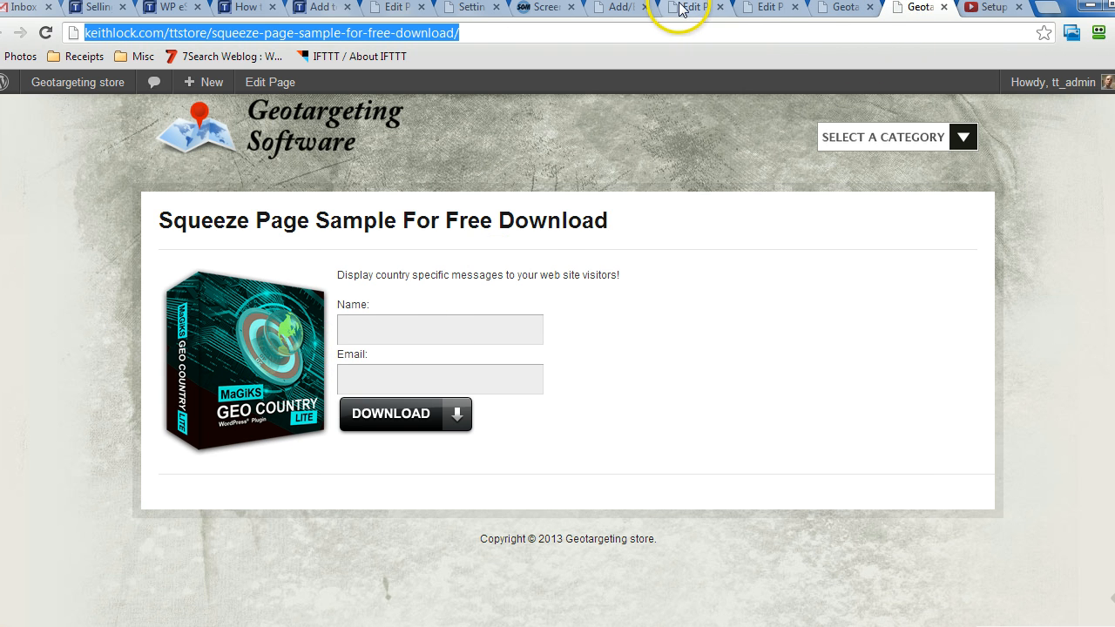
left_click(689, 7)
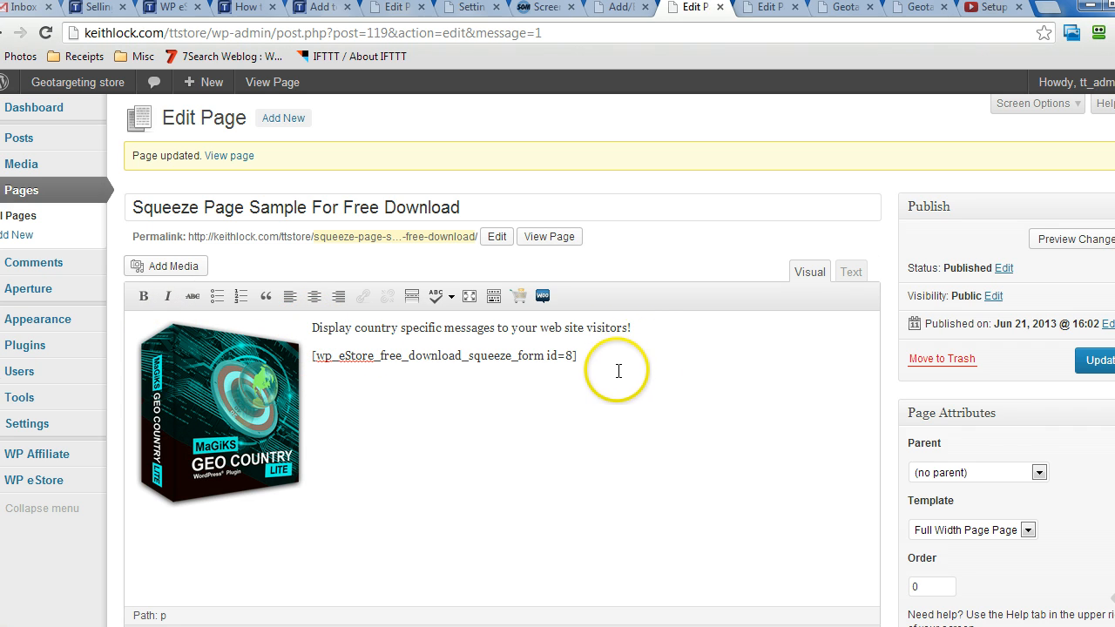
double_click(336, 355)
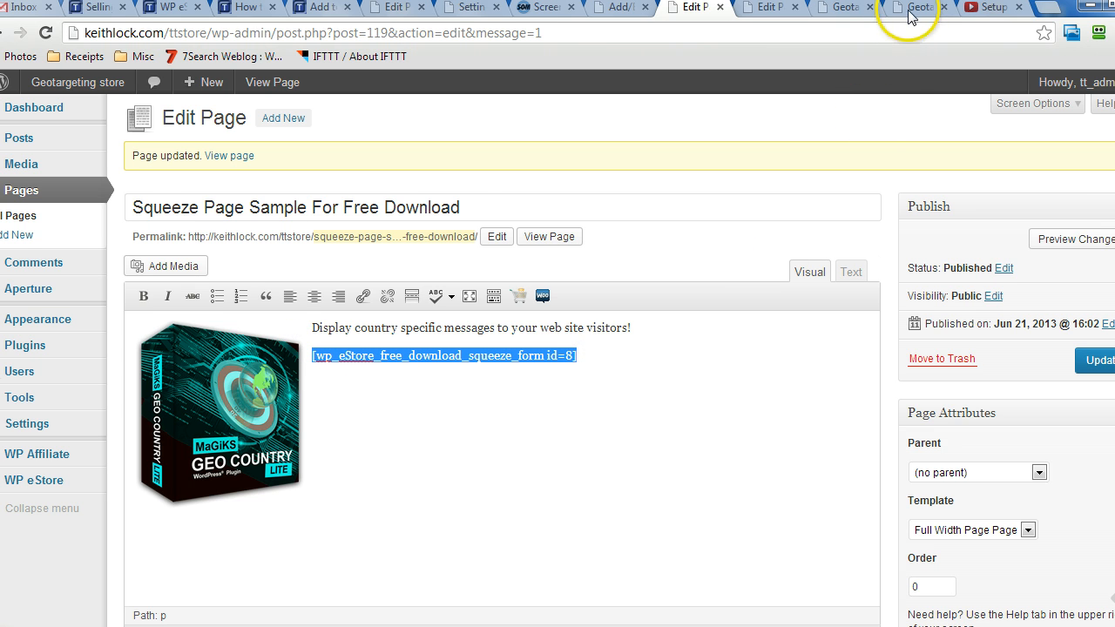
left_click(910, 7)
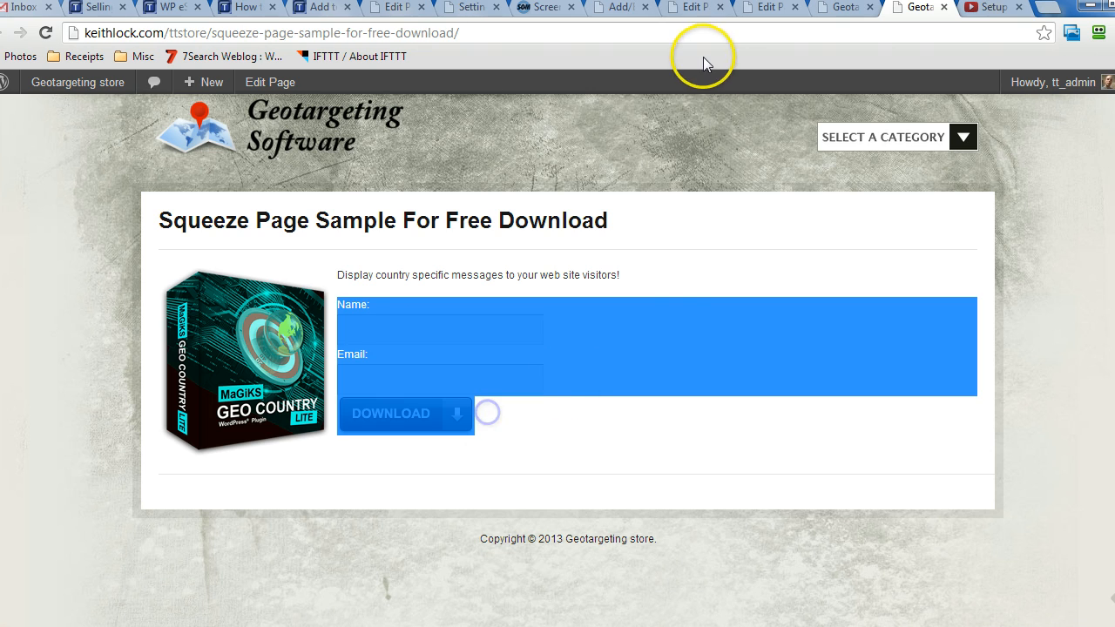
left_click(693, 7)
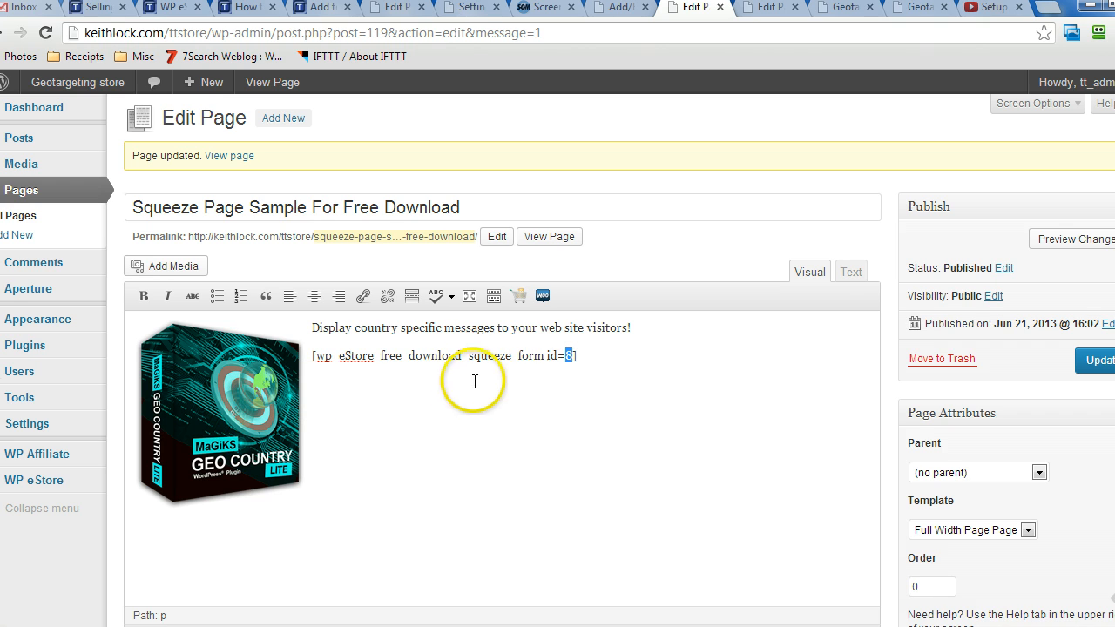
mouse_move(491, 377)
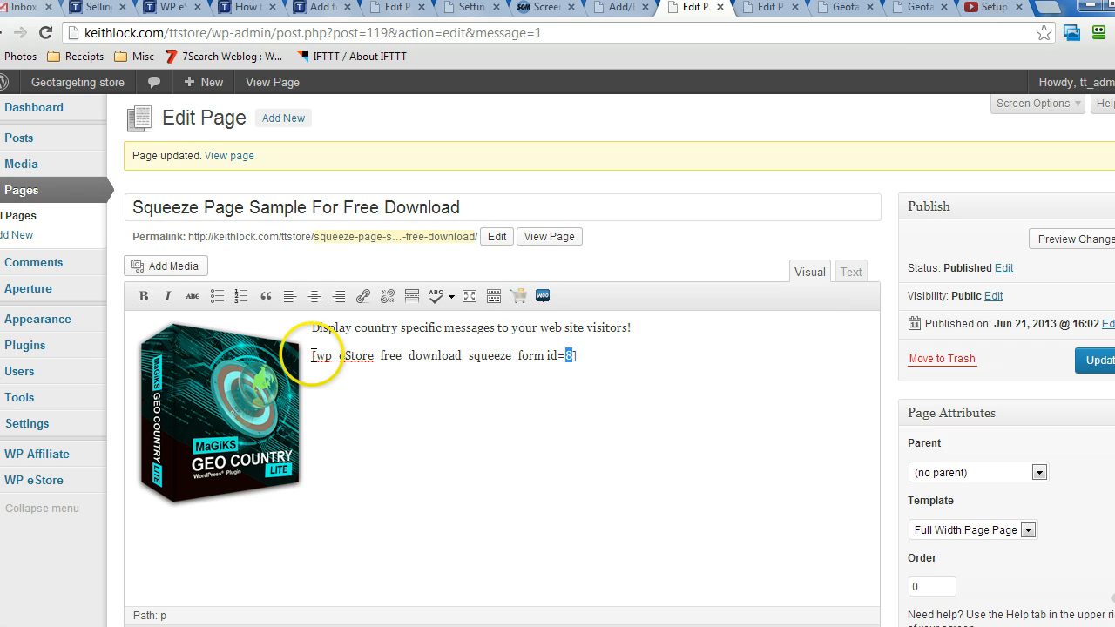
triple_click(443, 355)
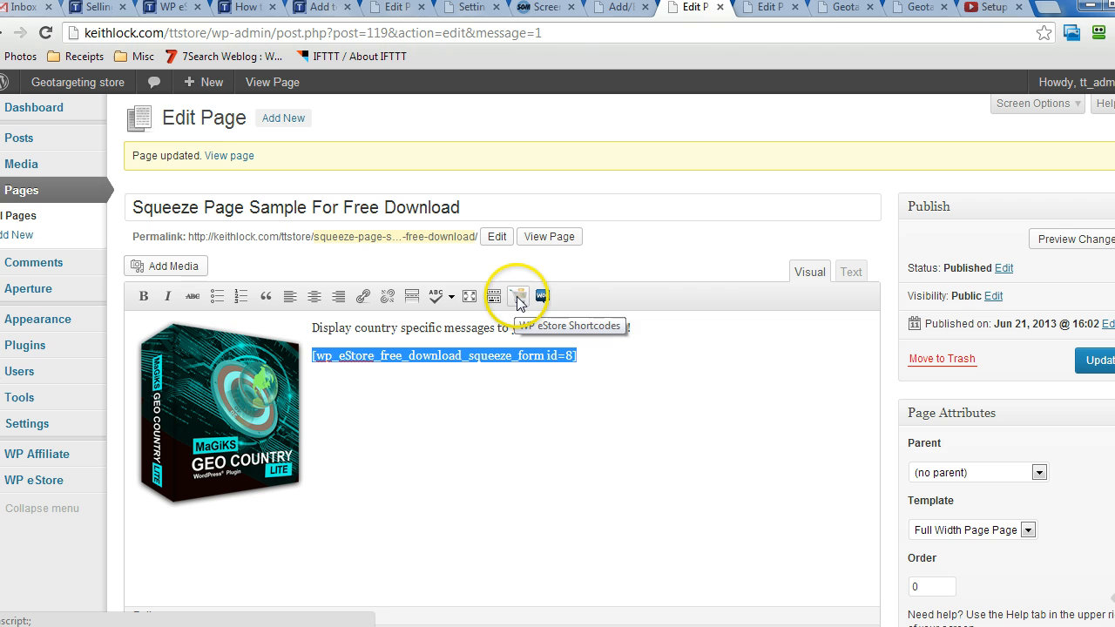
Show the dropdown of commonly used WP eStore shortcodes over the page editor
left_click(519, 296)
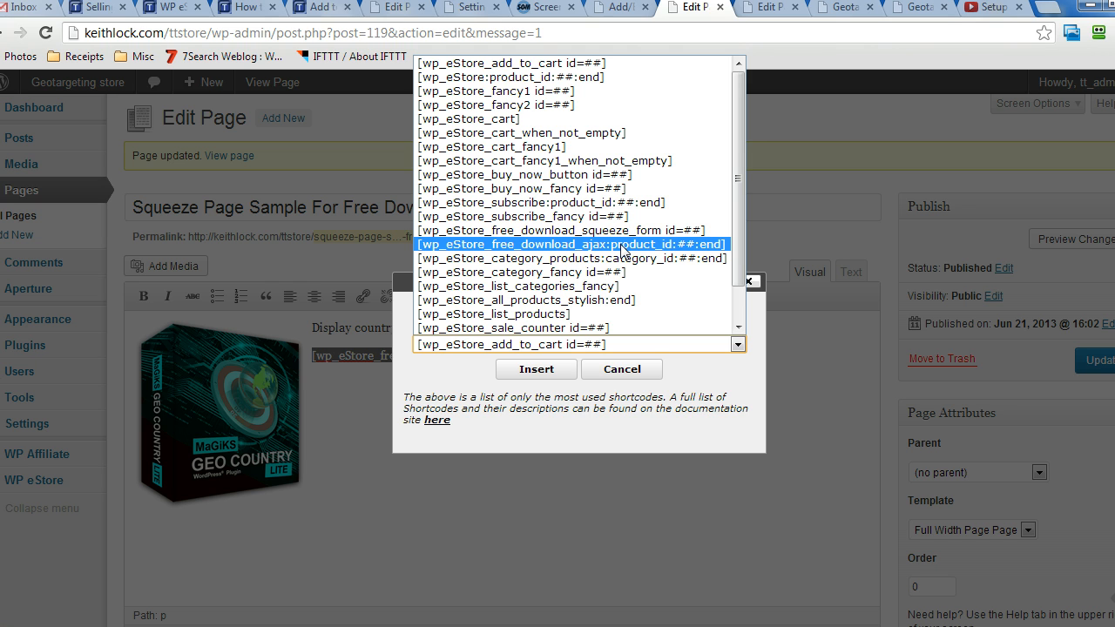
Review the Geo Country Lite product's price and download button image URL in Manage Products
left_click(537, 370)
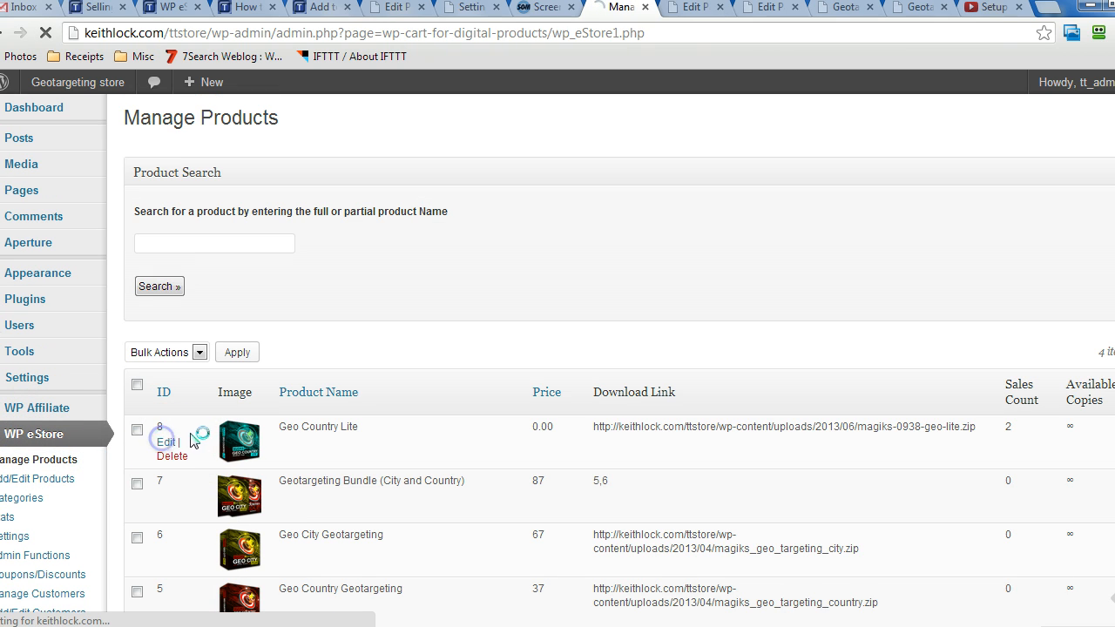
left_click(168, 442)
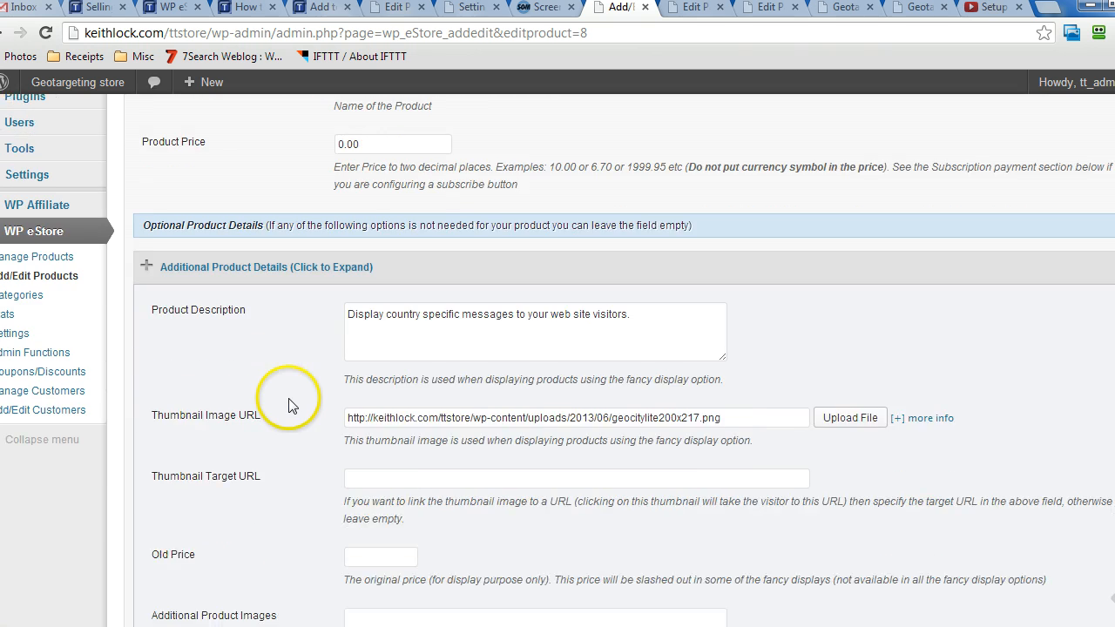
scroll("down", 3)
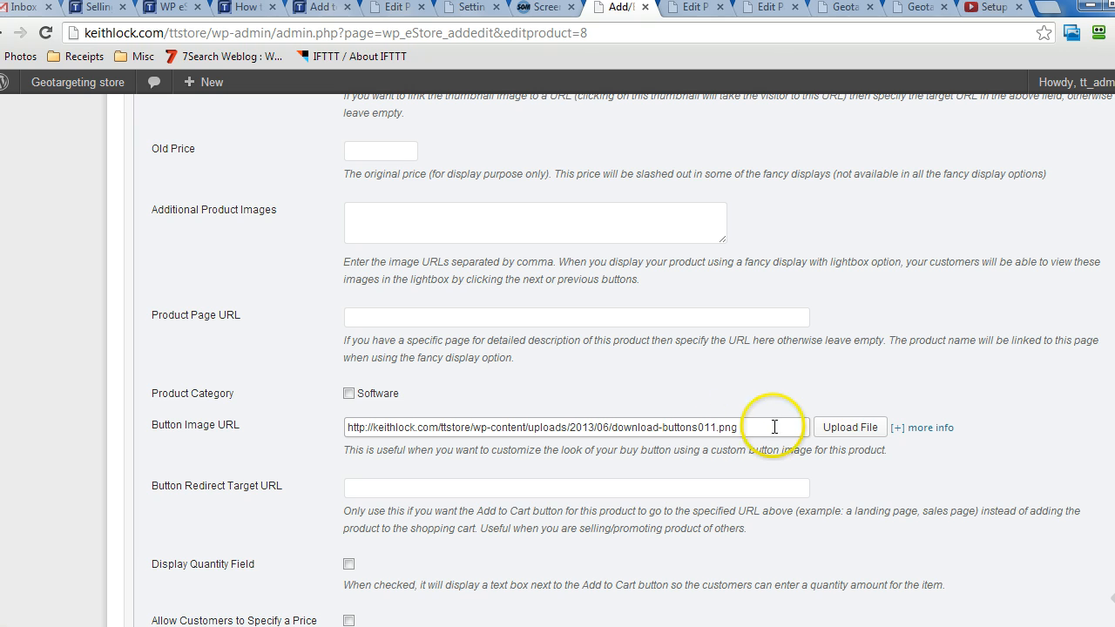
mouse_move(835, 438)
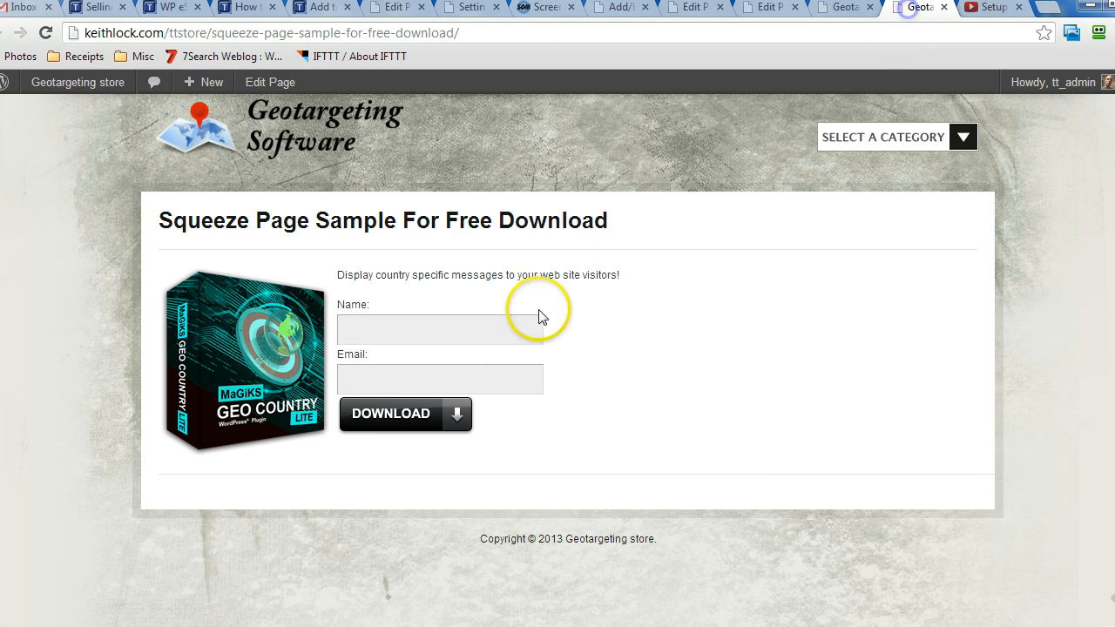
mouse_move(808, 403)
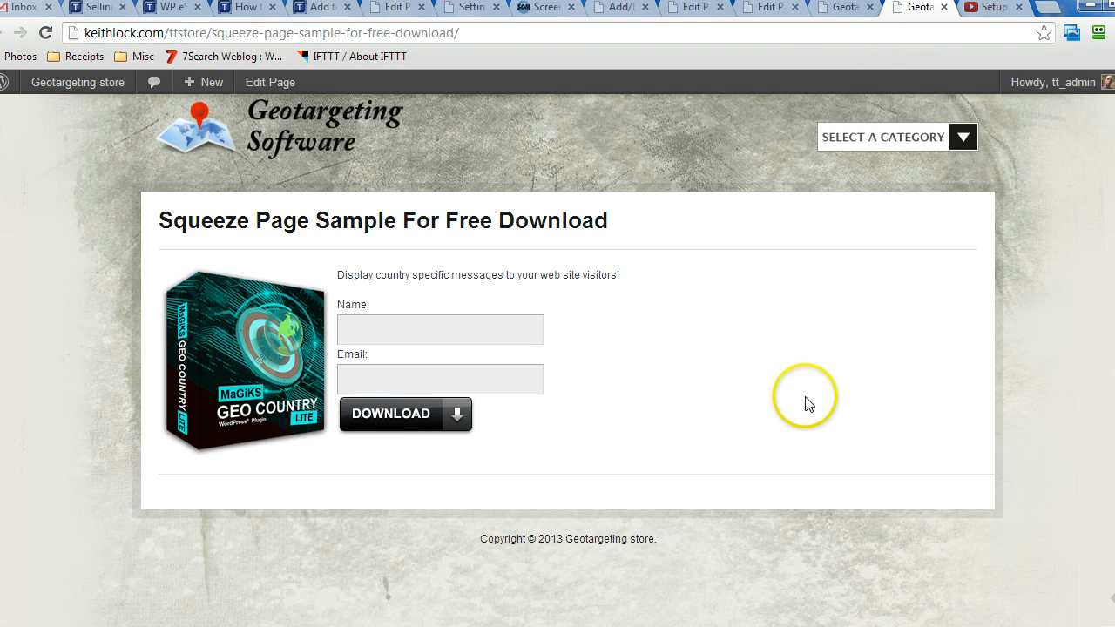
mouse_move(838, 7)
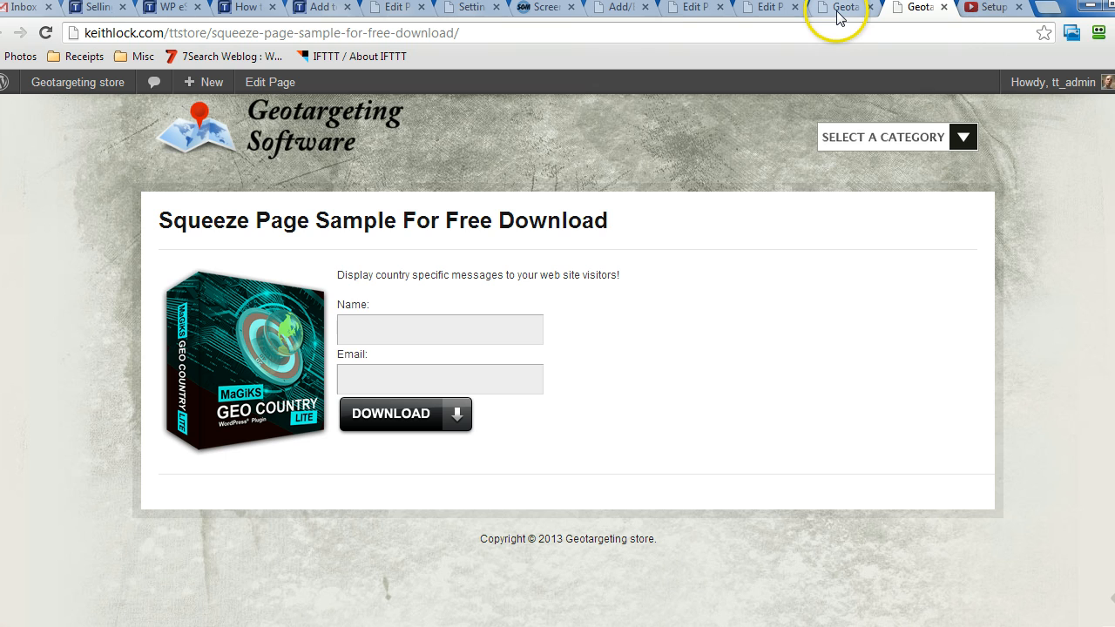
mouse_move(840, 7)
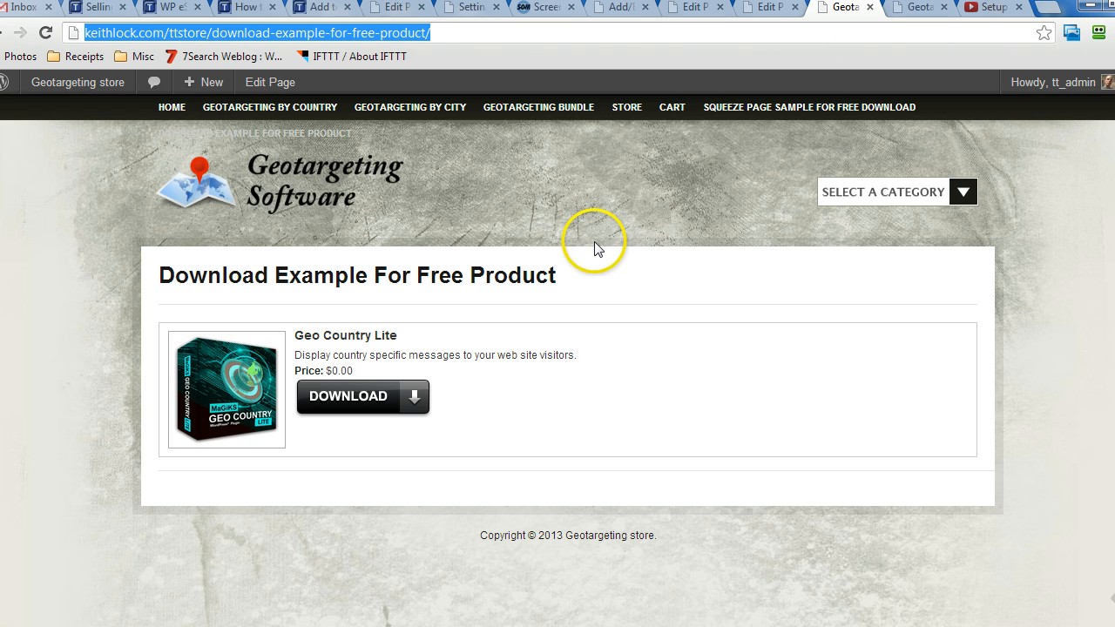
mouse_move(233, 265)
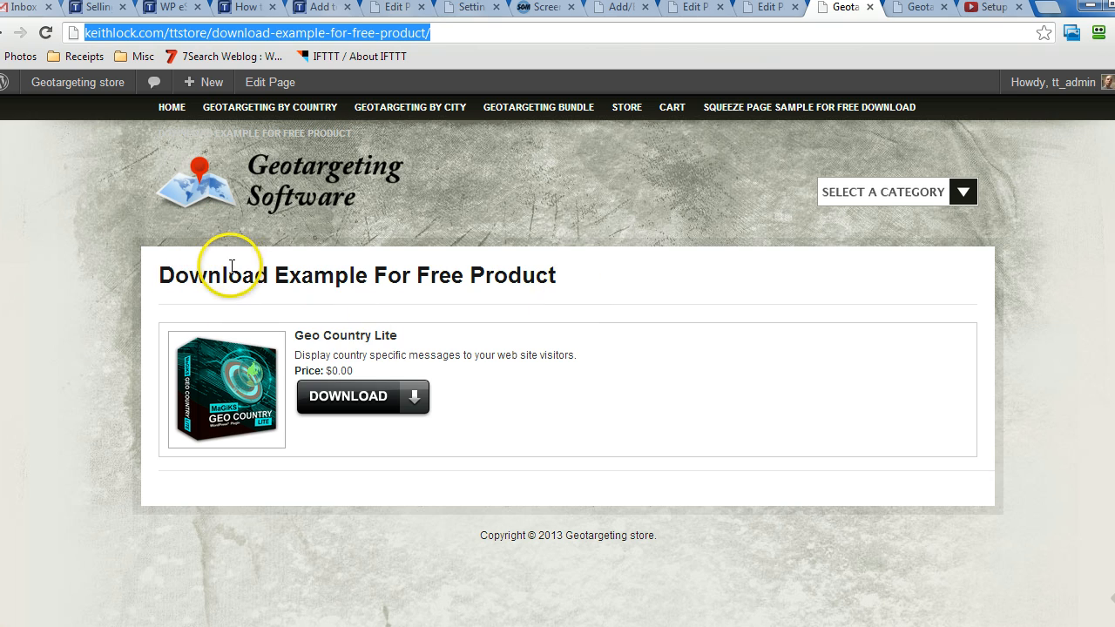
mouse_move(515, 439)
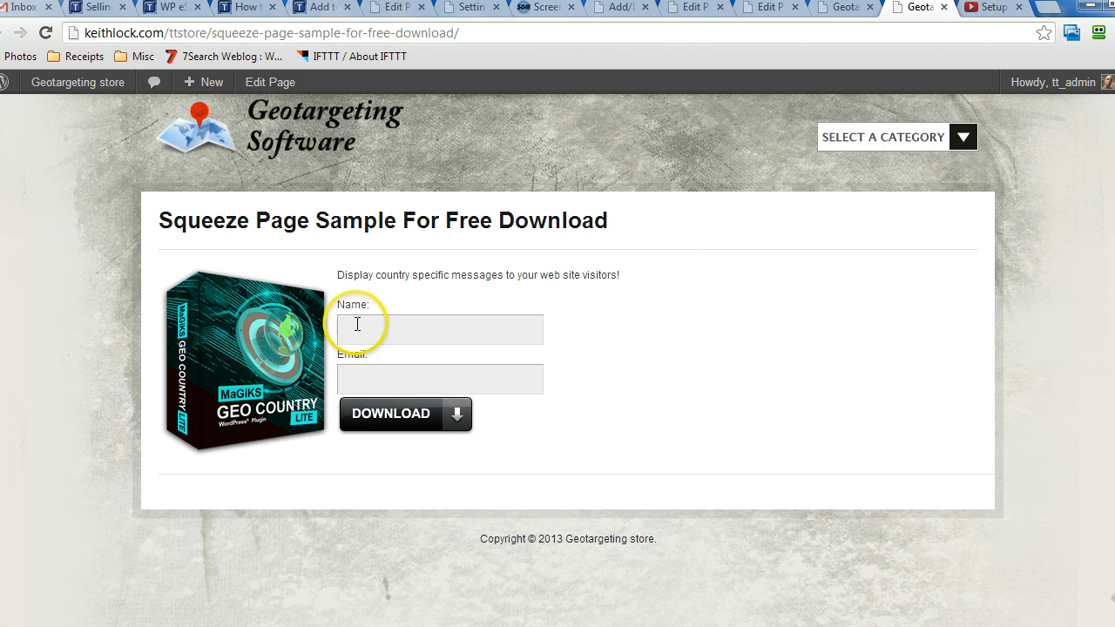
Download the free Geo Country Lite ($0.00) product from the Download Example For Free Product page
left_click(390, 415)
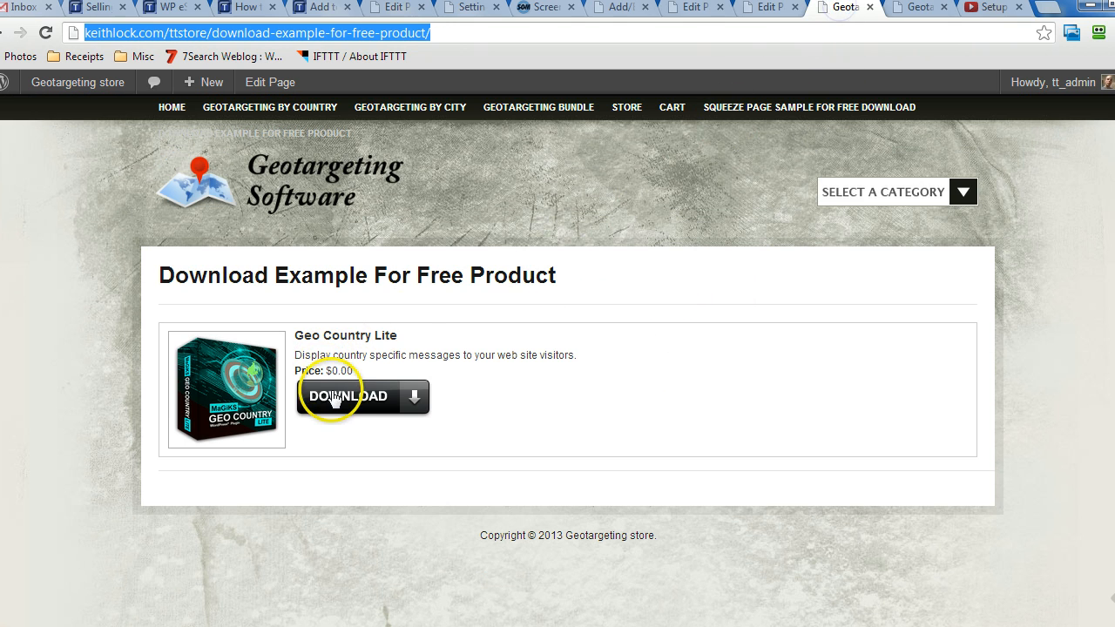
left_click(348, 398)
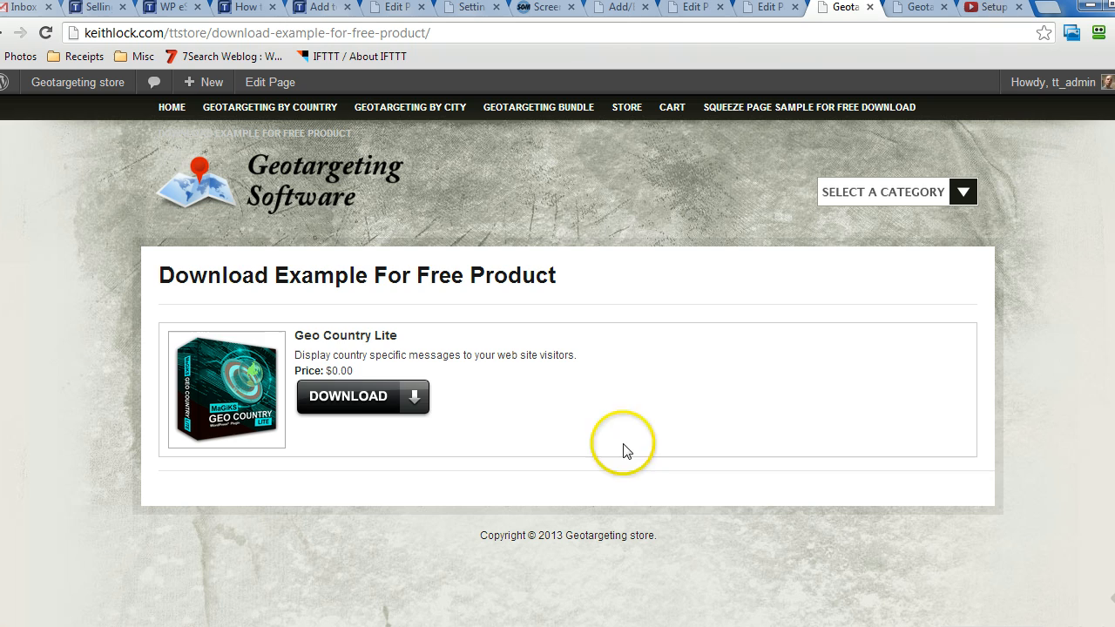
mouse_move(631, 195)
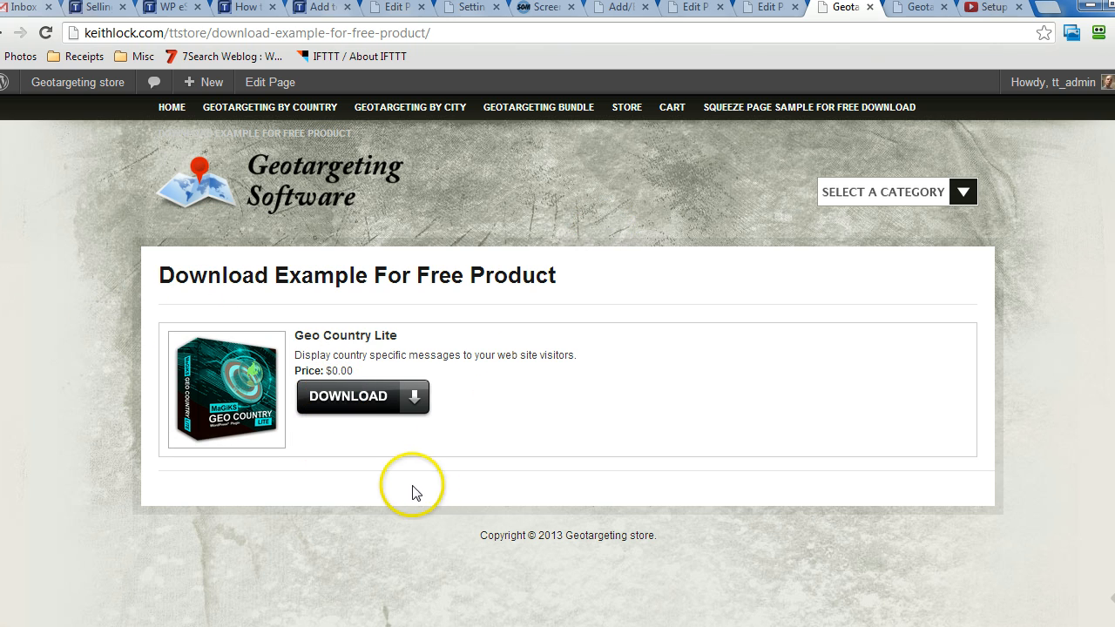
mouse_move(38, 216)
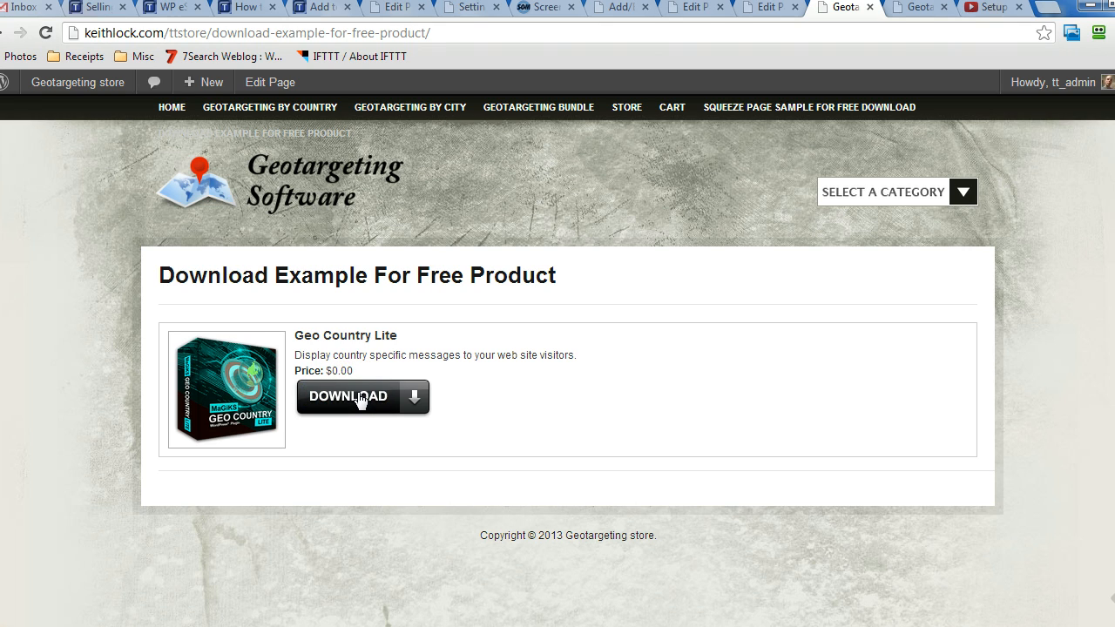
left_click(380, 415)
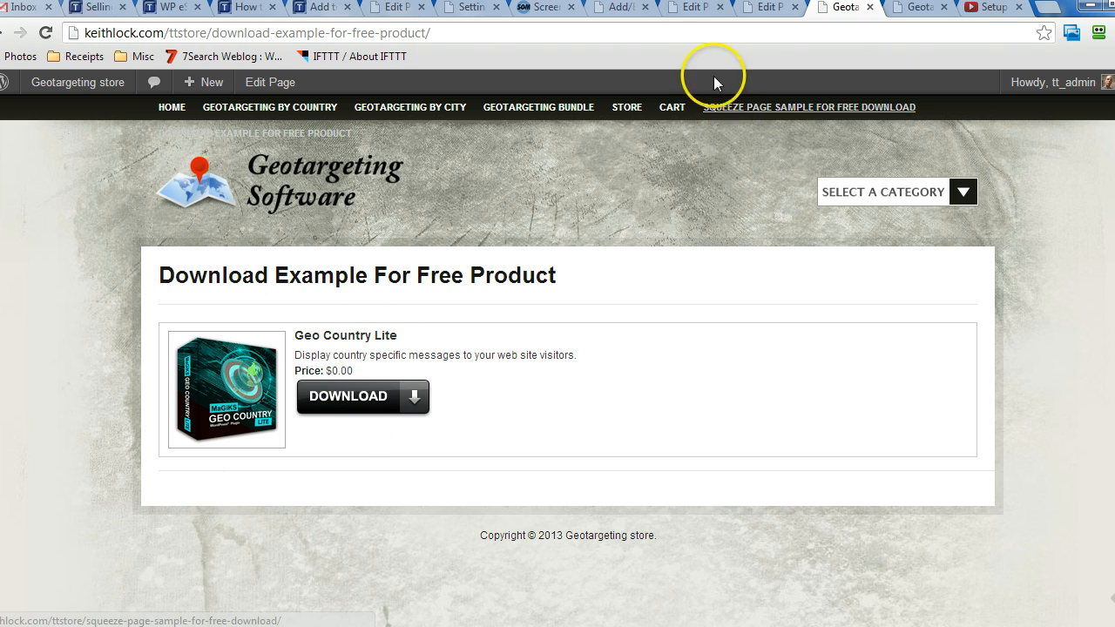
mouse_move(427, 49)
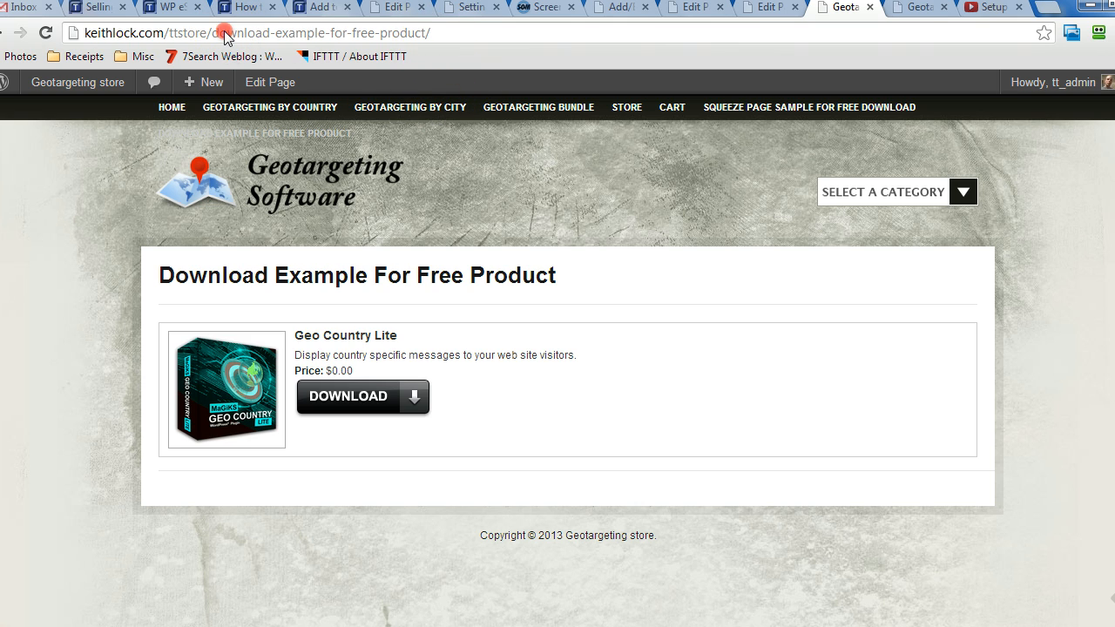
left_click(244, 31)
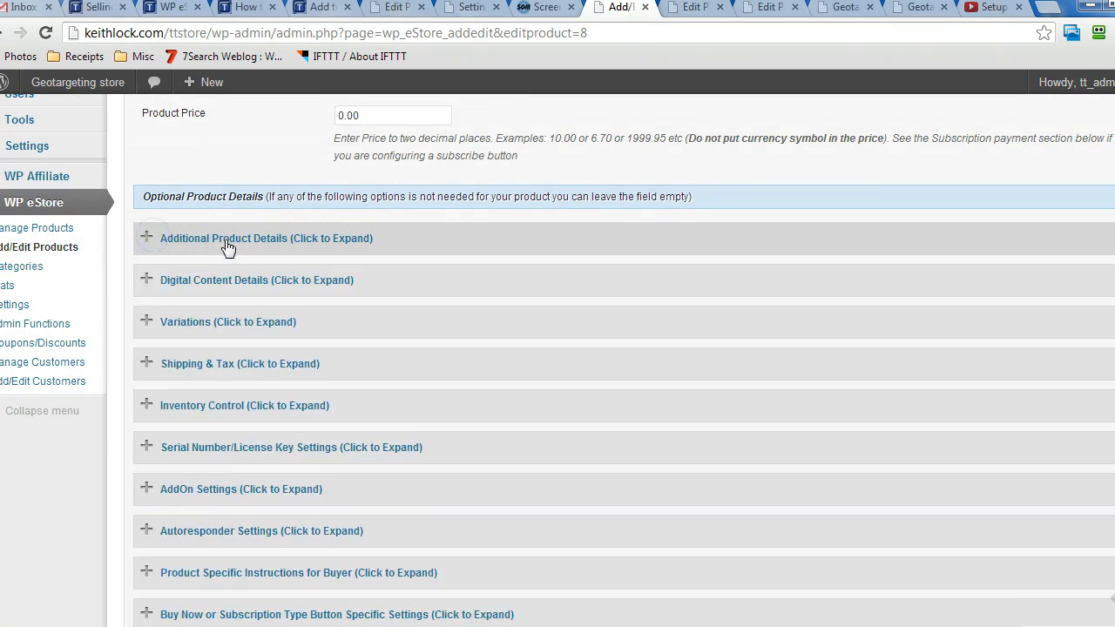
scroll("down", 3)
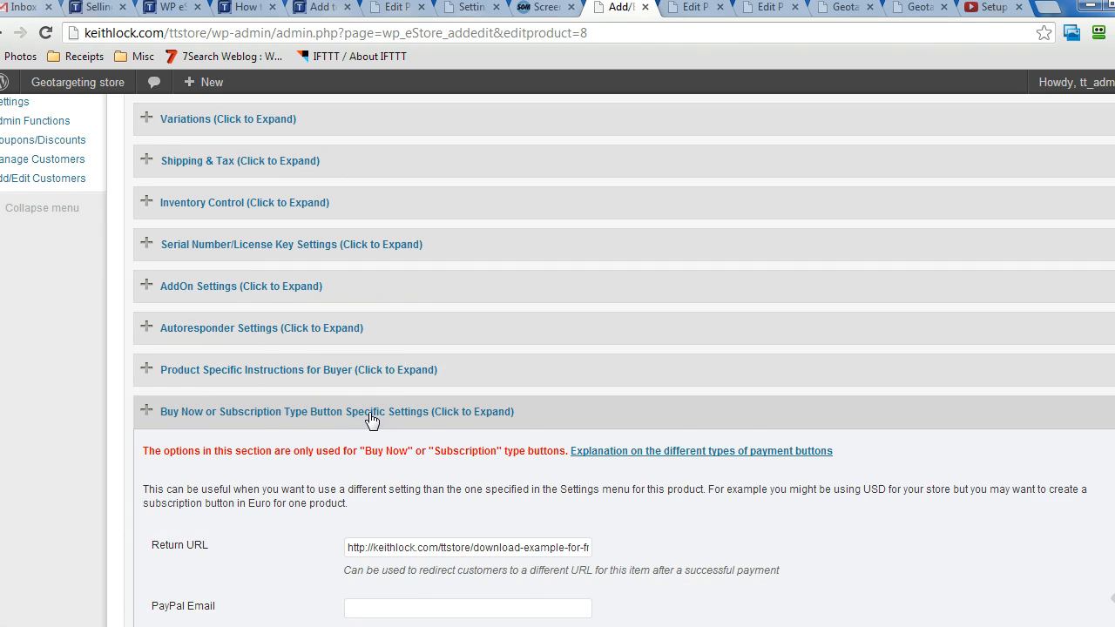
scroll("down", 3)
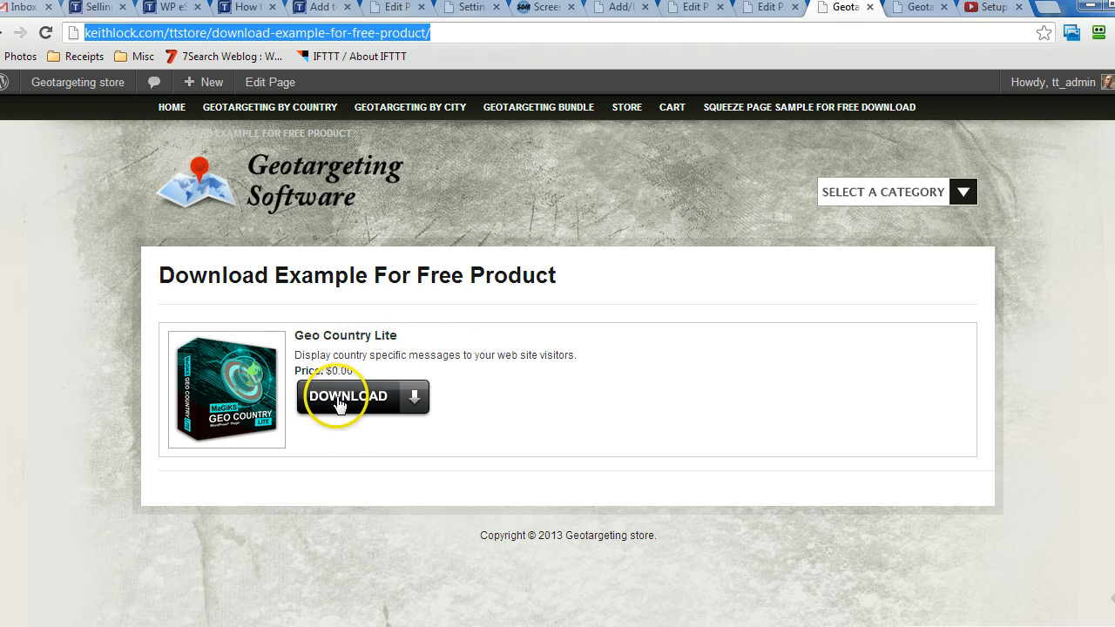
mouse_move(404, 372)
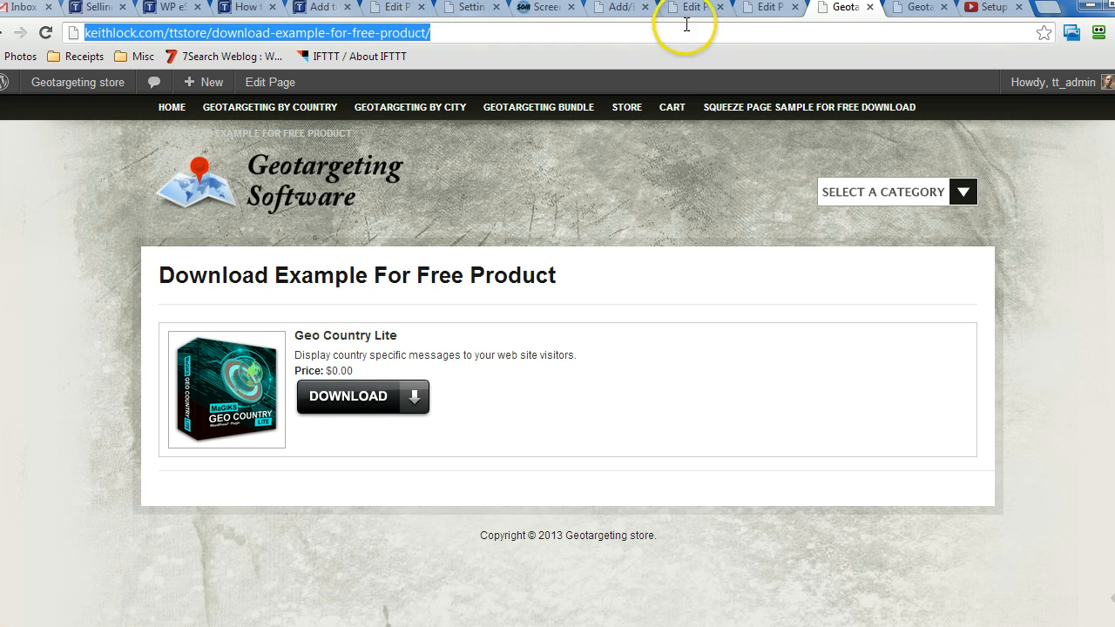
Select the download_now_button_fancy shortcode in the free product page's editor
left_click(767, 7)
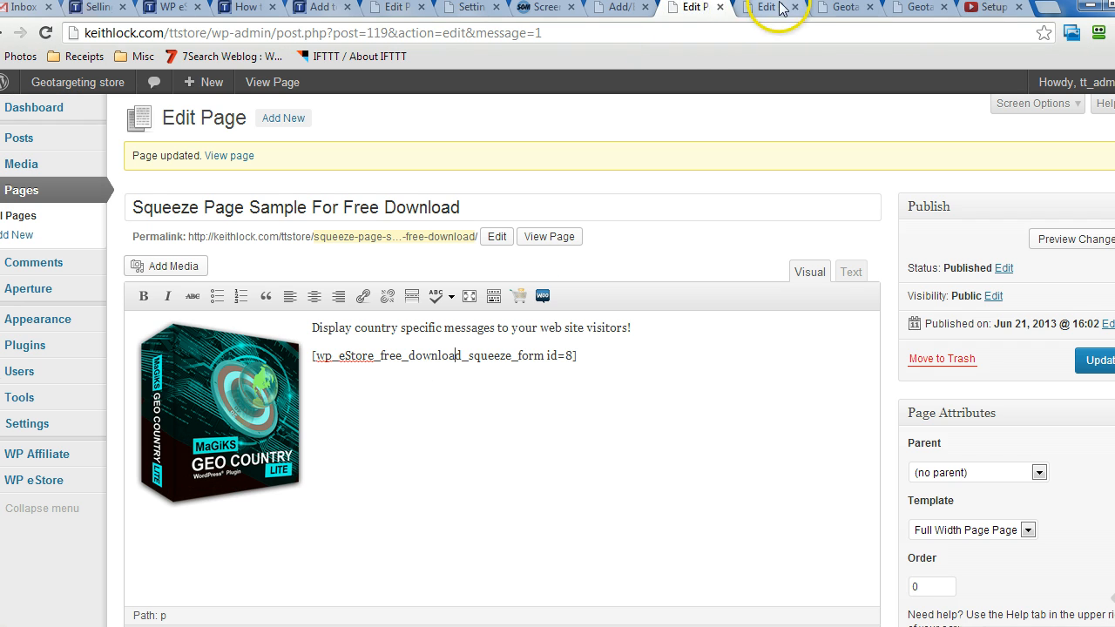
left_click(767, 7)
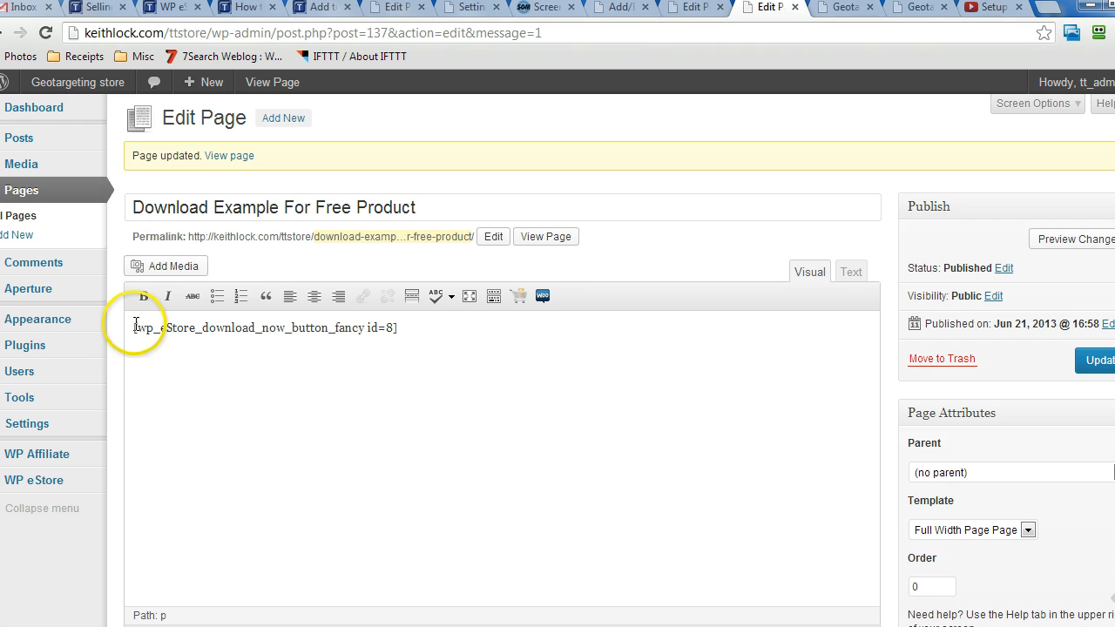
triple_click(261, 327)
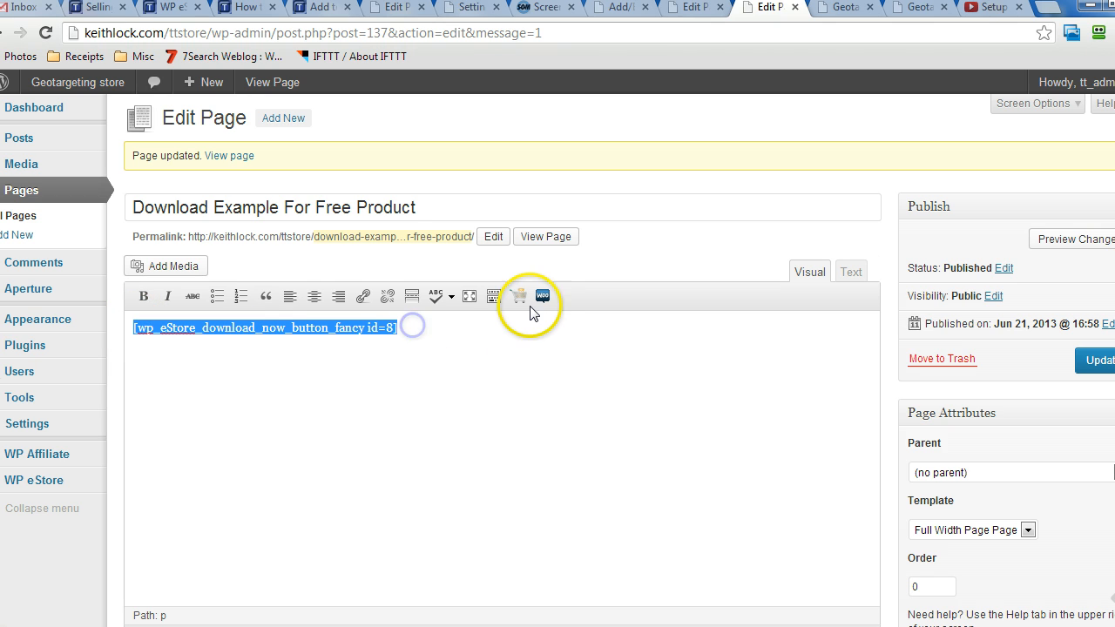
Locate the fancy download now button in the eStore shortcode list and select its product id 8
left_click(519, 296)
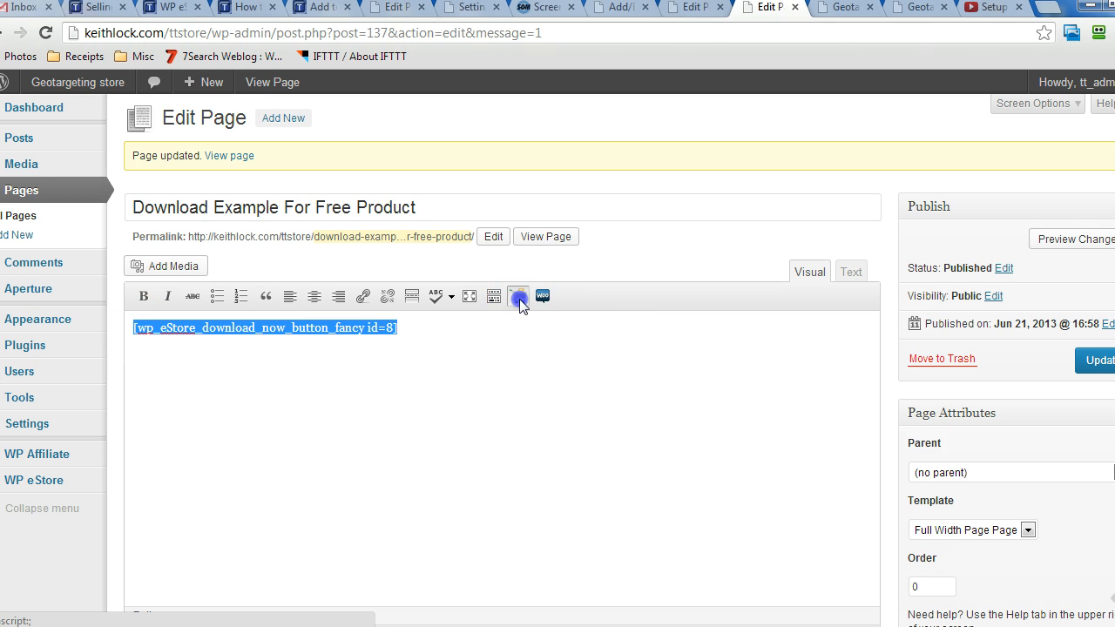
left_click(519, 296)
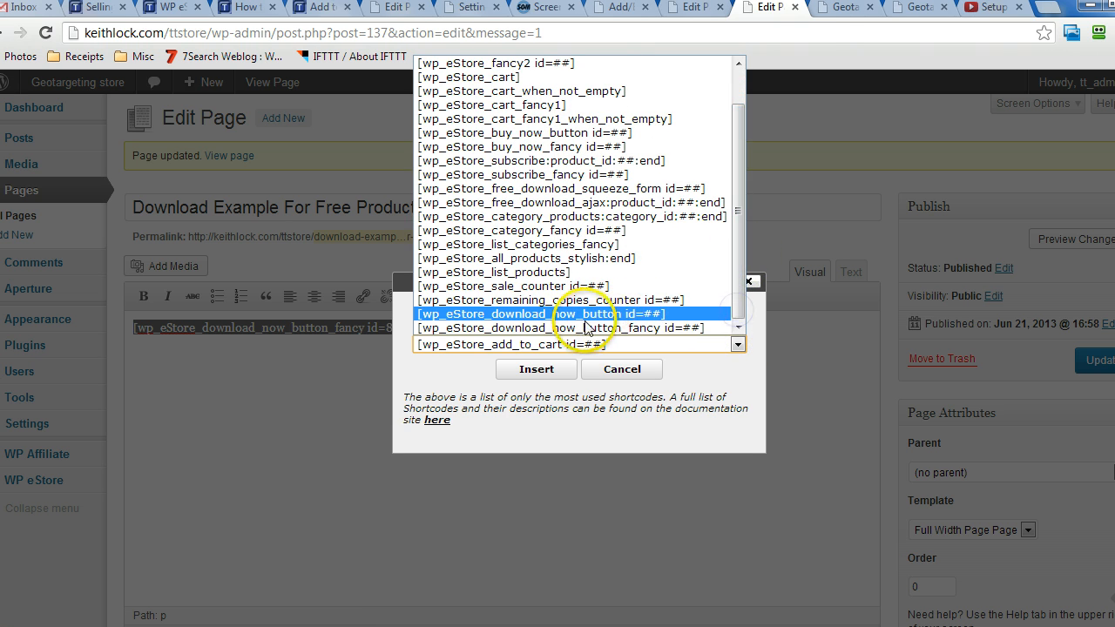
left_click(554, 328)
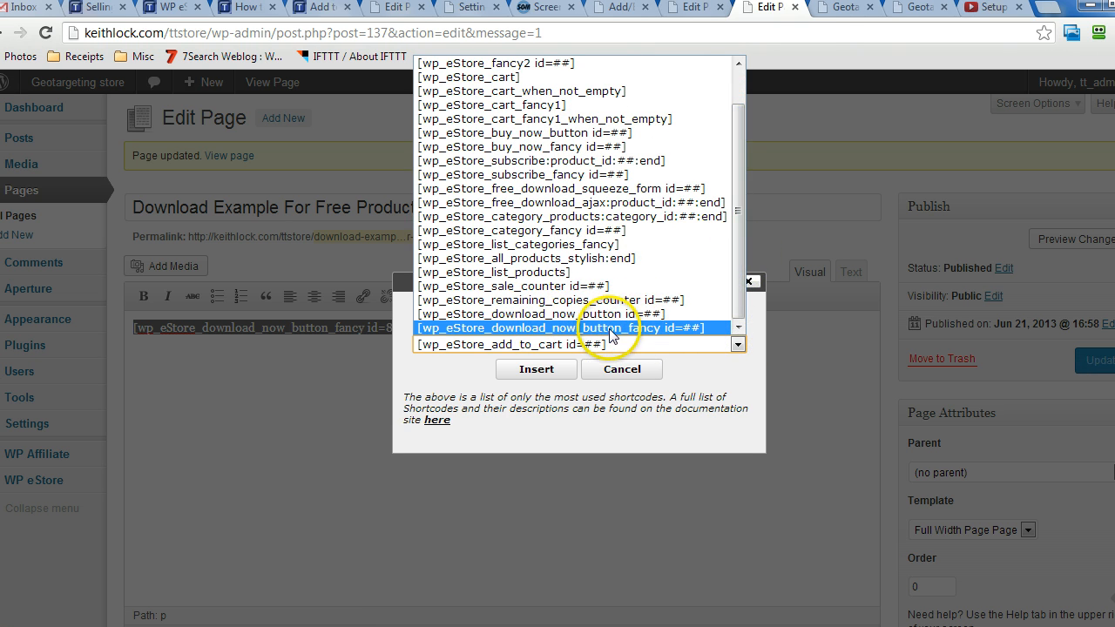
left_click(537, 370)
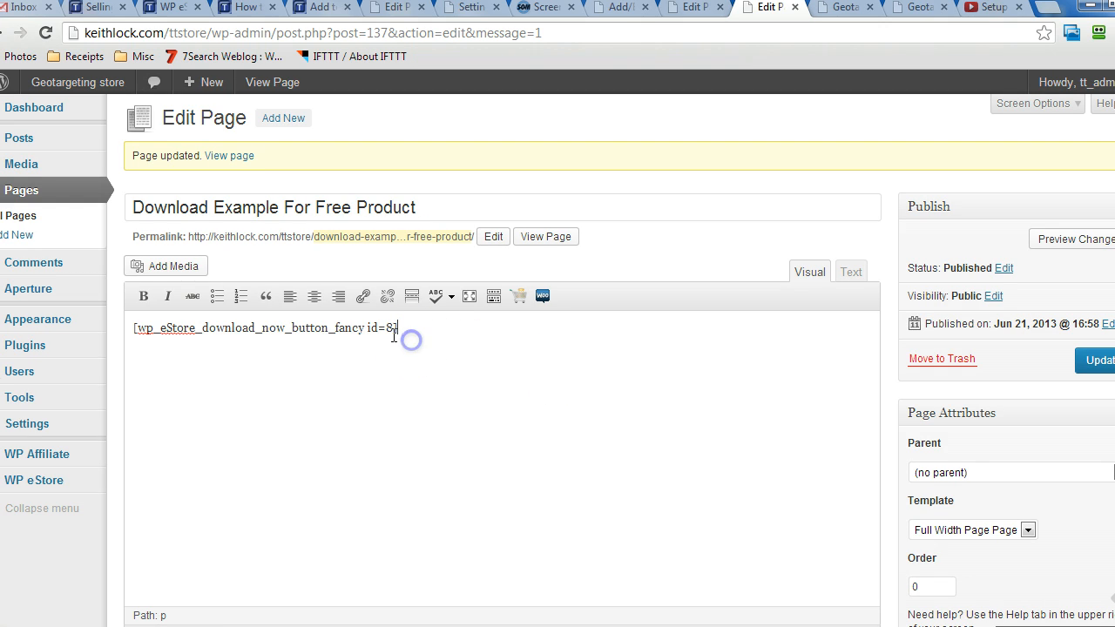
double_click(390, 328)
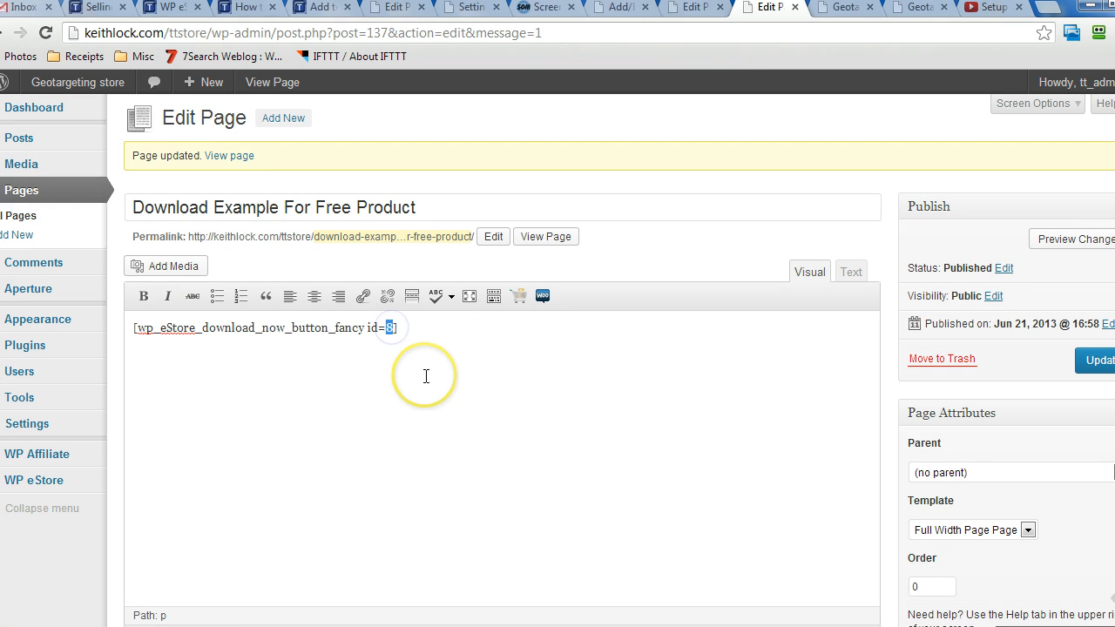
mouse_move(624, 204)
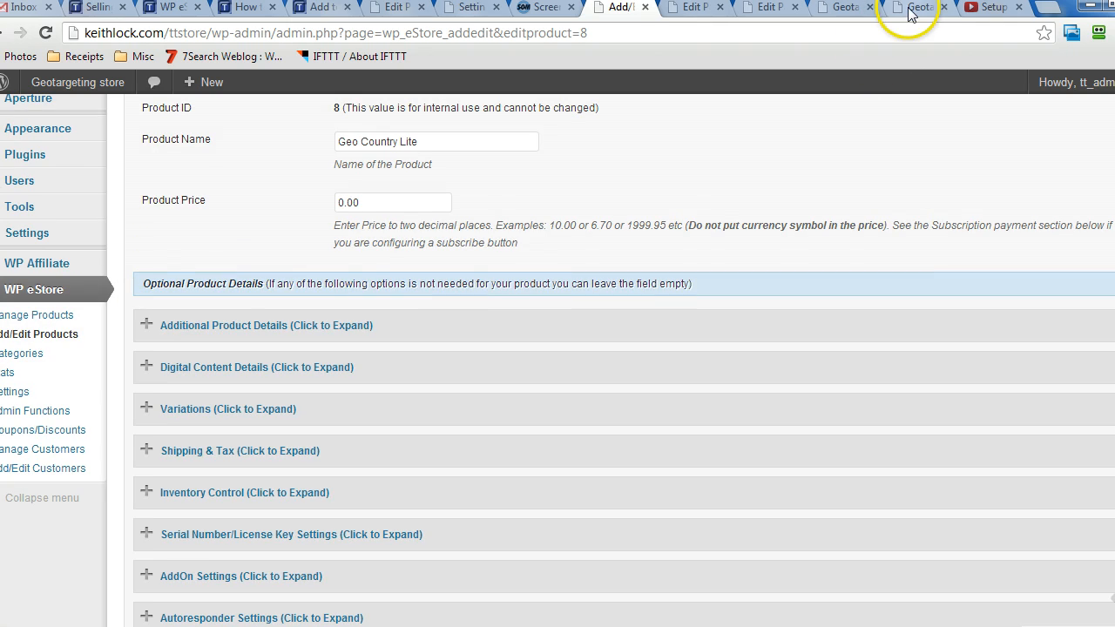
left_click(906, 7)
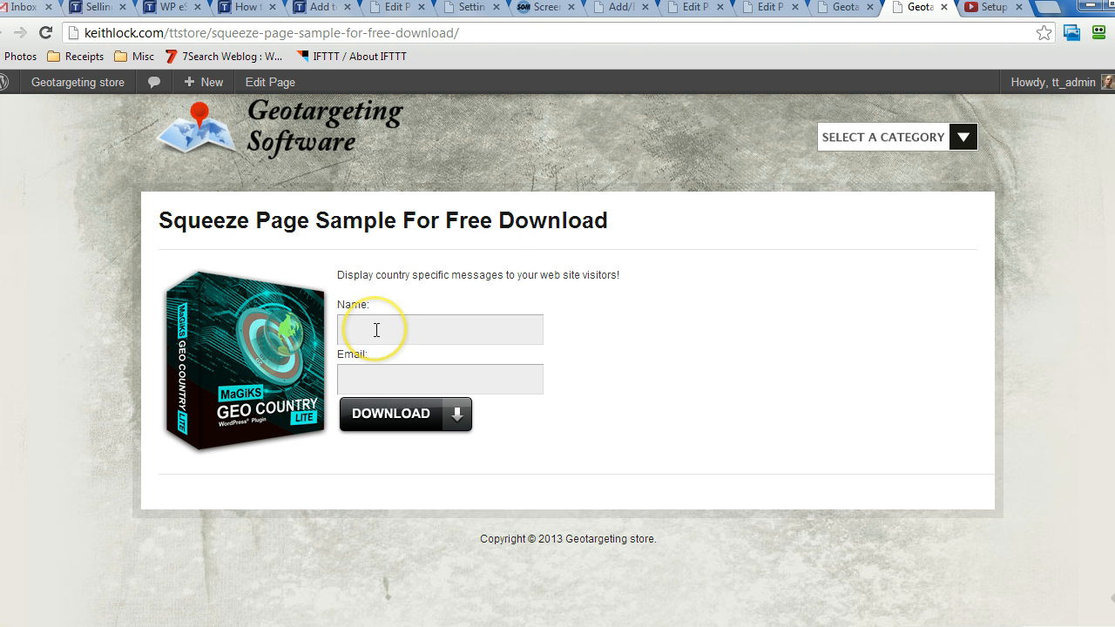
mouse_move(375, 361)
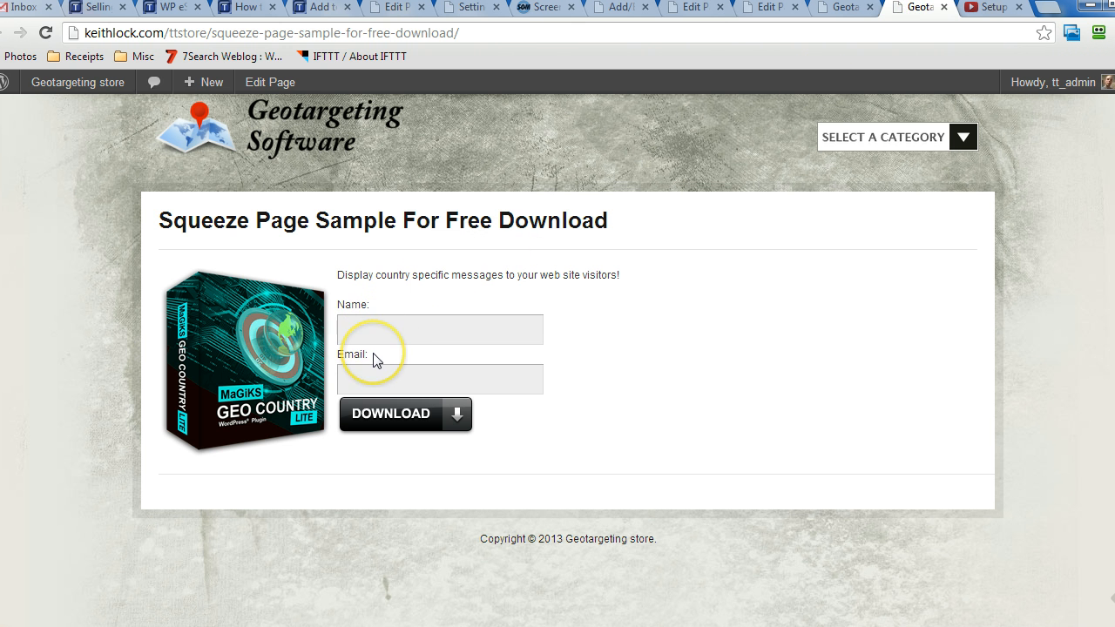
mouse_move(607, 10)
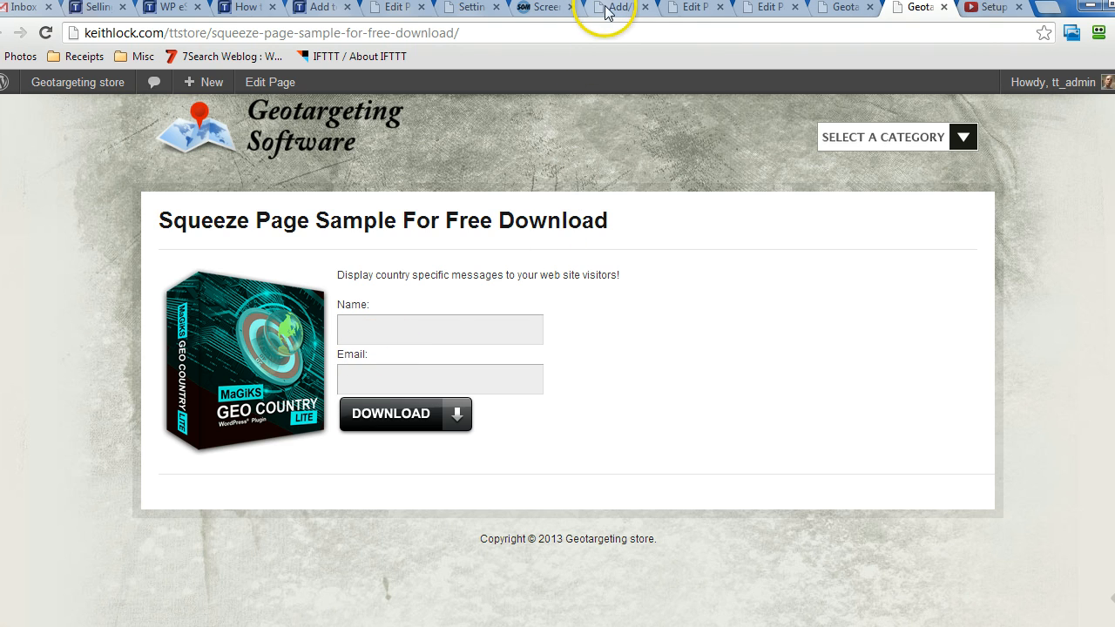
left_click(613, 7)
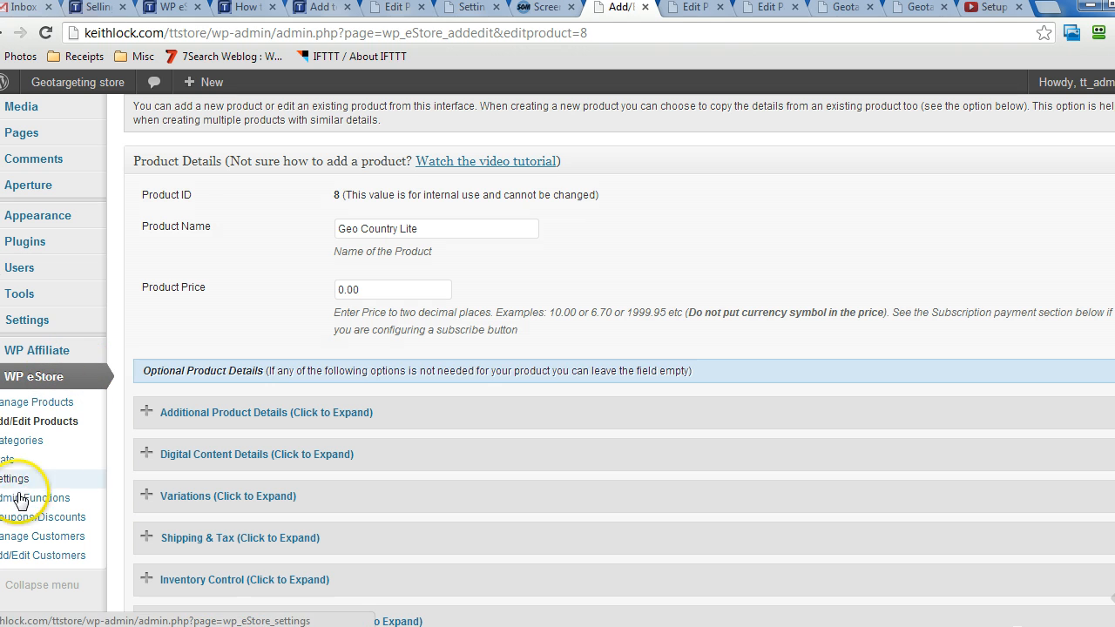
Review the AWeber, MailChimp, GetResponse and Generic autoresponder settings, then return to the live squeeze page
left_click(14, 477)
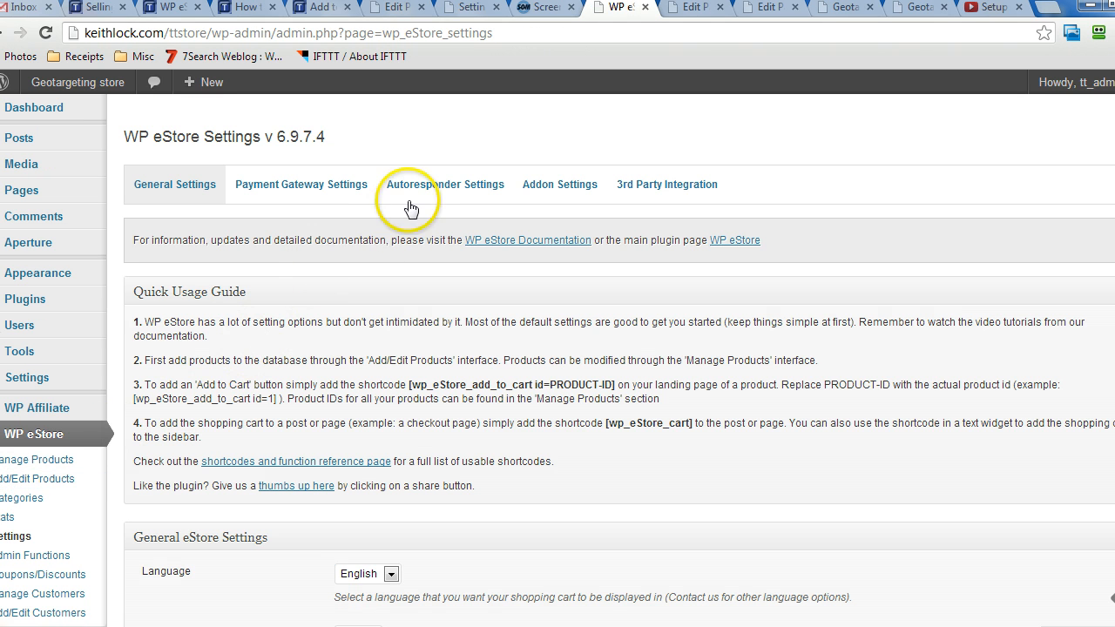
left_click(445, 185)
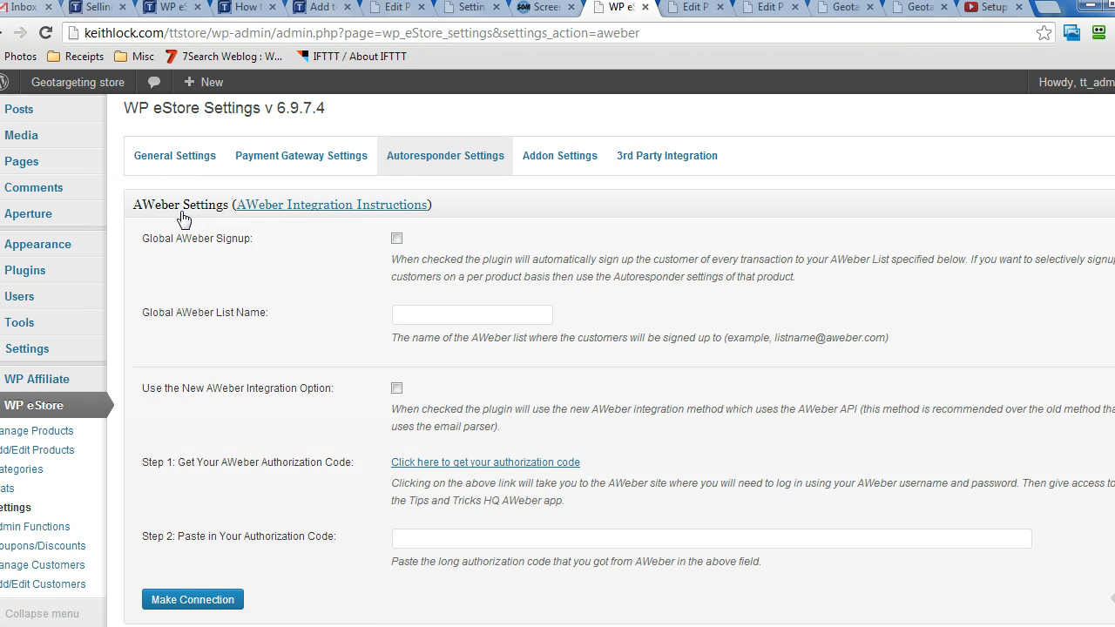
scroll("down", 3)
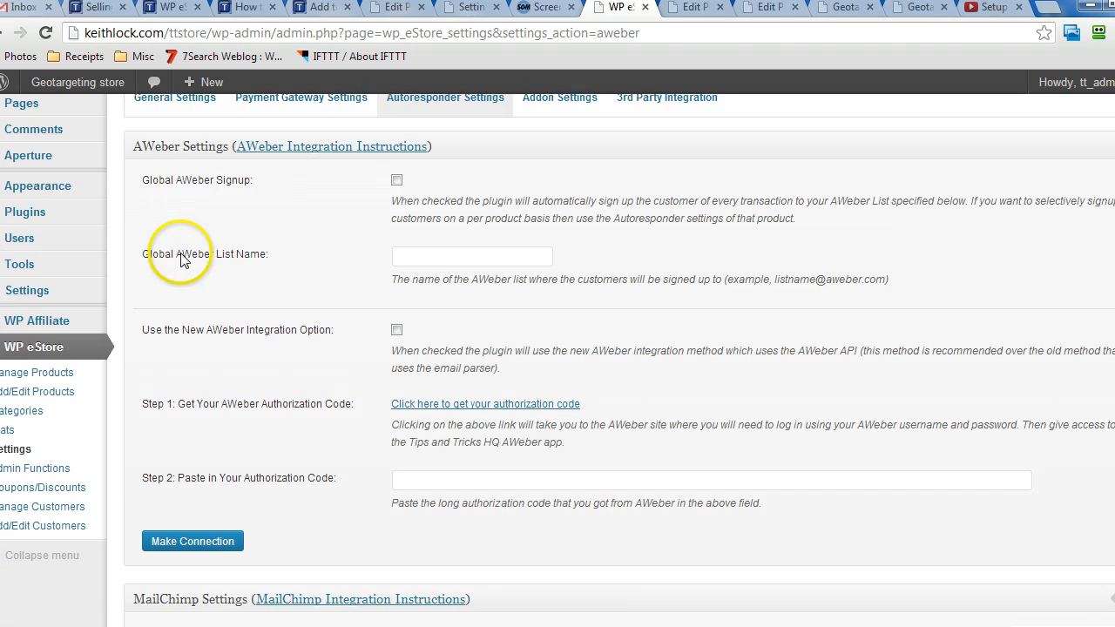
scroll("down", 3)
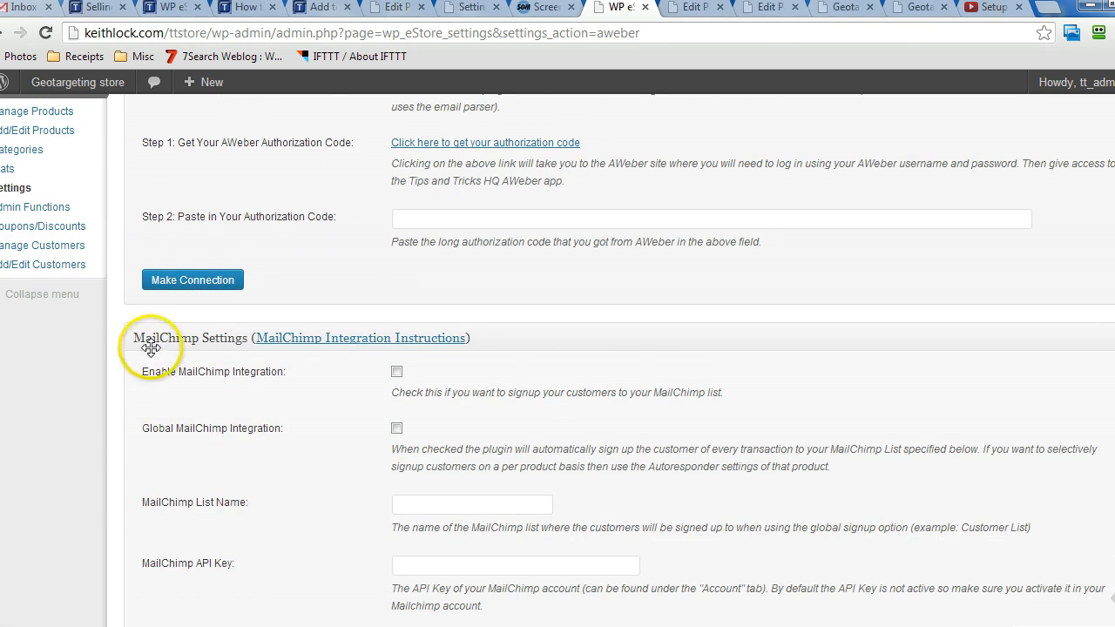
scroll("down", 3)
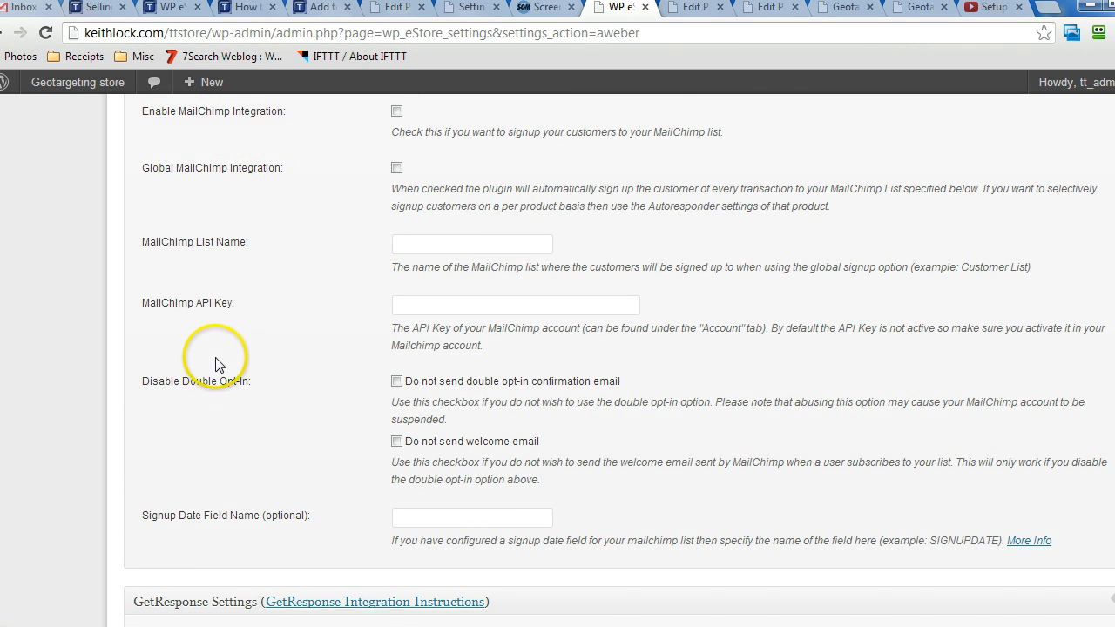
scroll("down", 3)
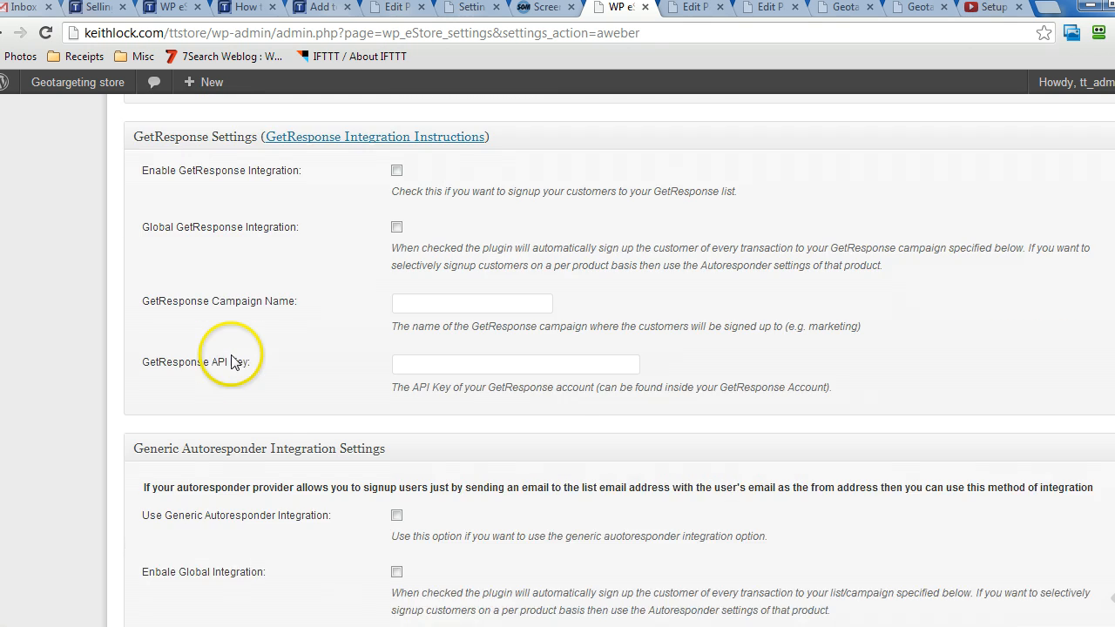
scroll("down", 3)
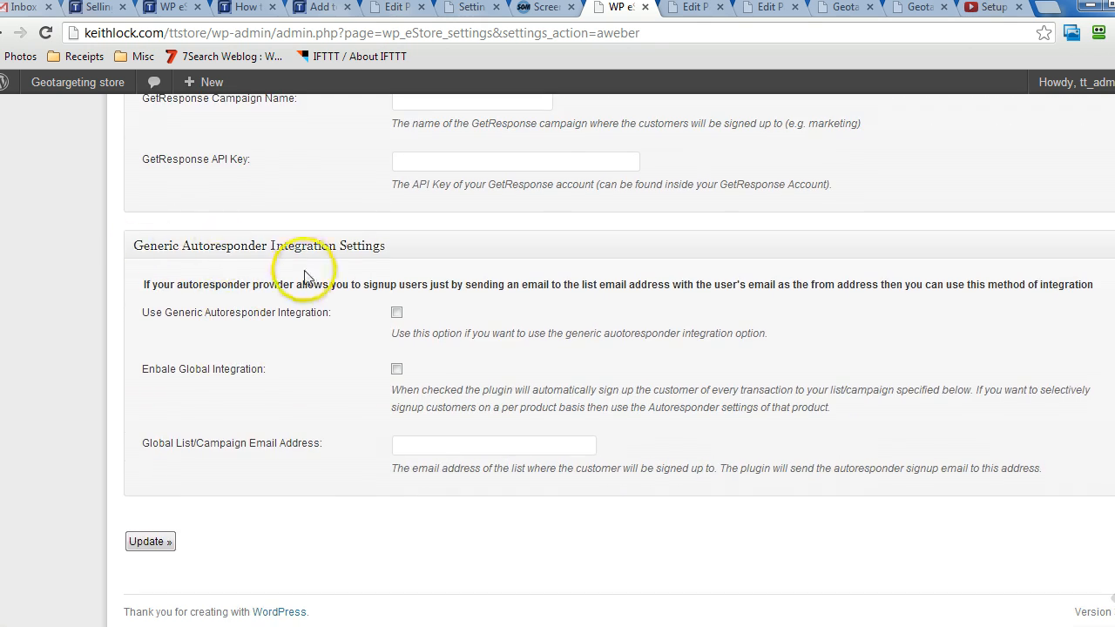
mouse_move(254, 338)
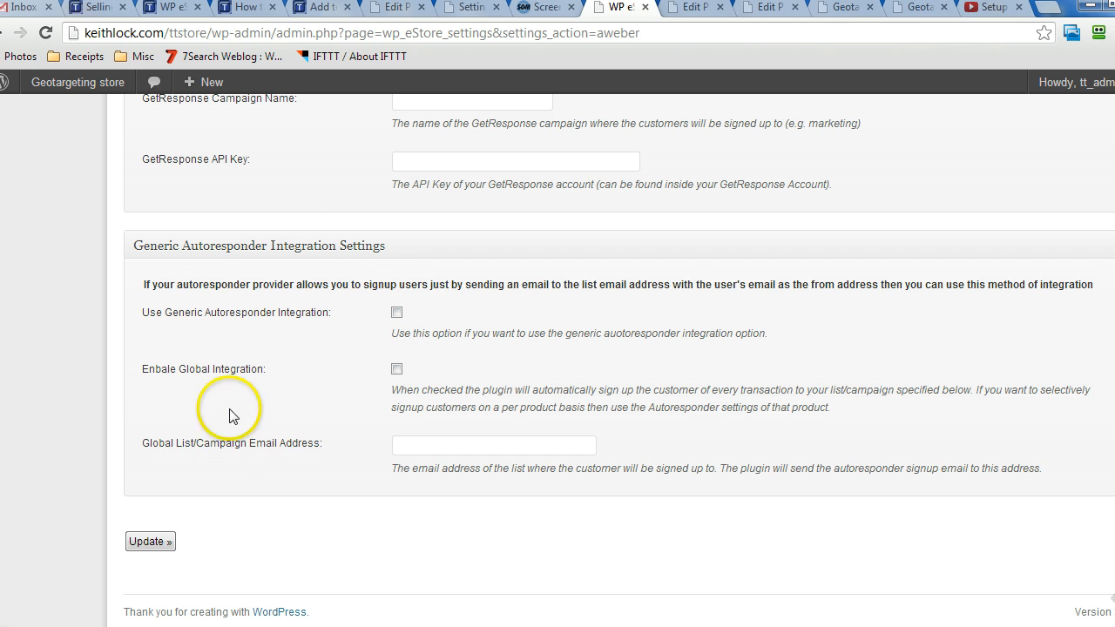
mouse_move(200, 512)
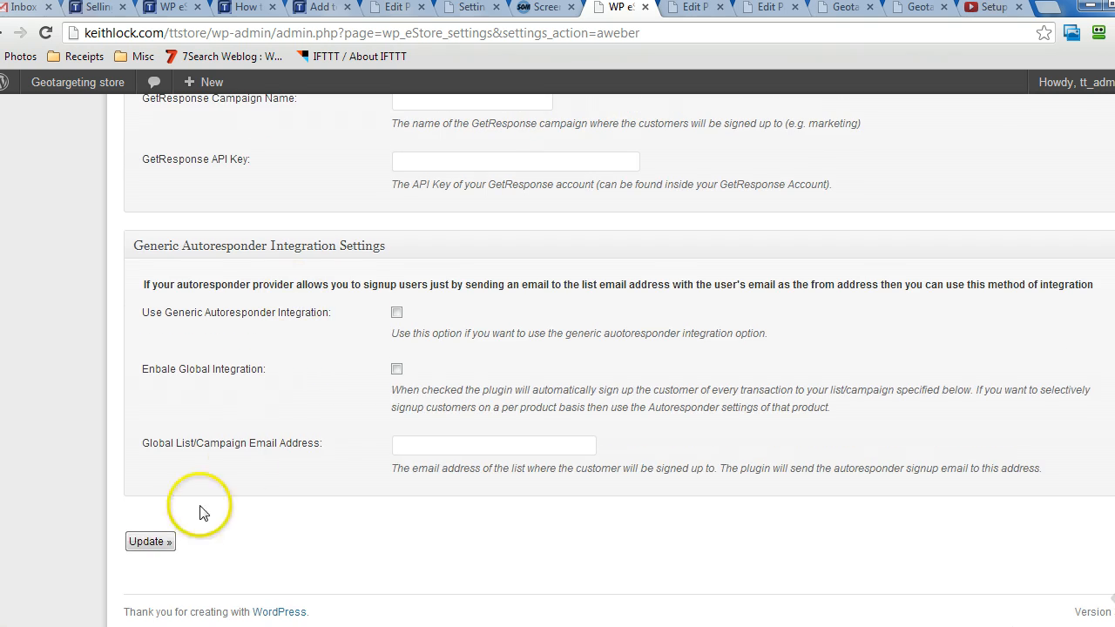
scroll("down", 3)
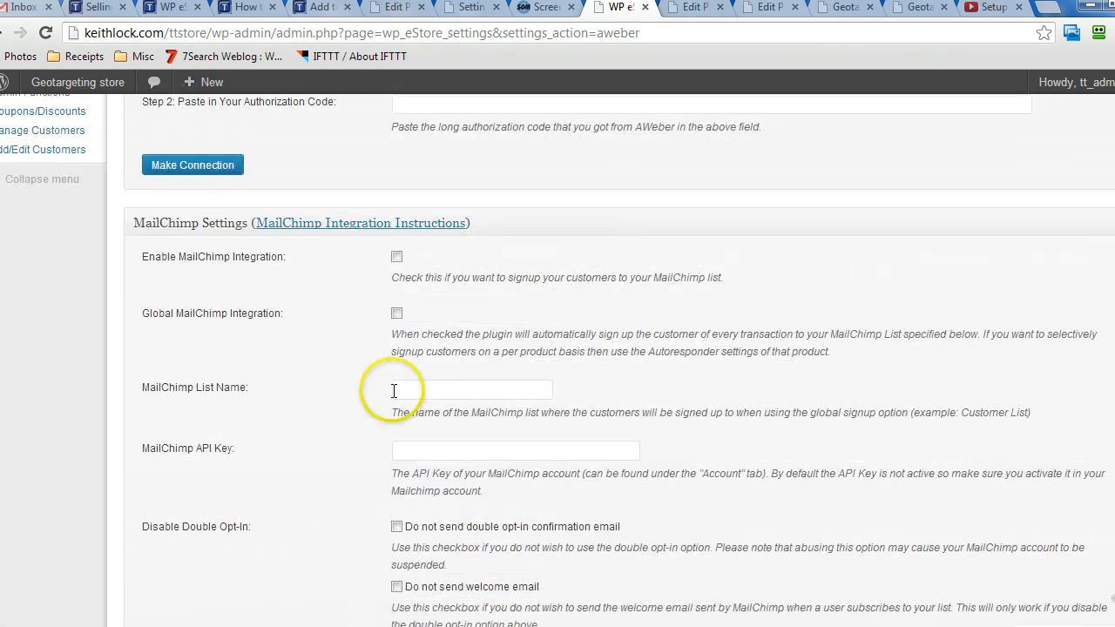
left_click(920, 7)
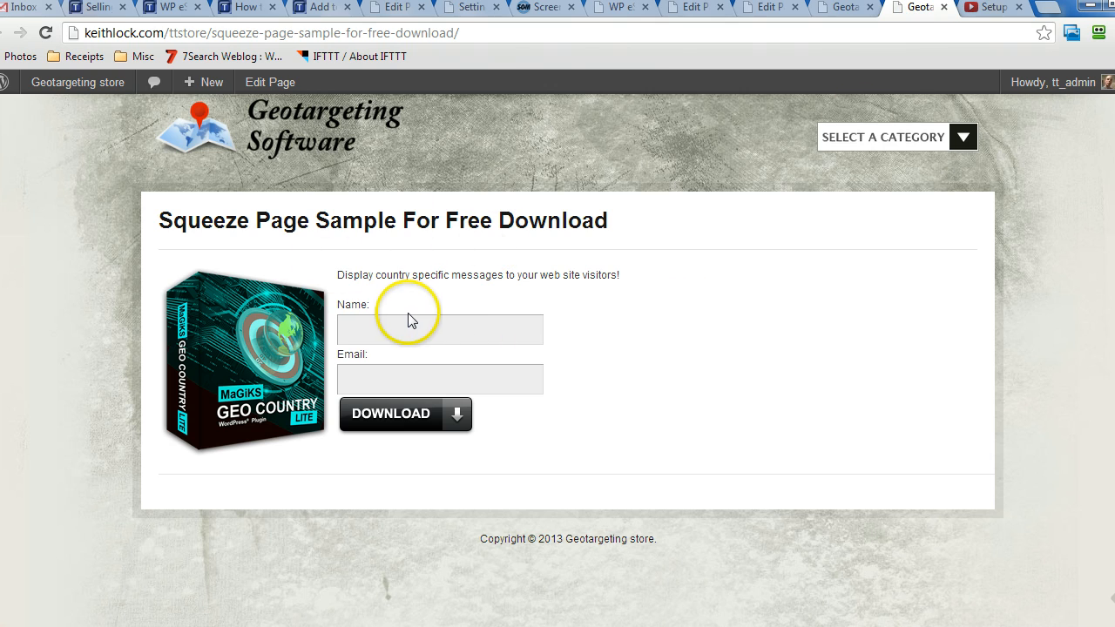
left_click(606, 7)
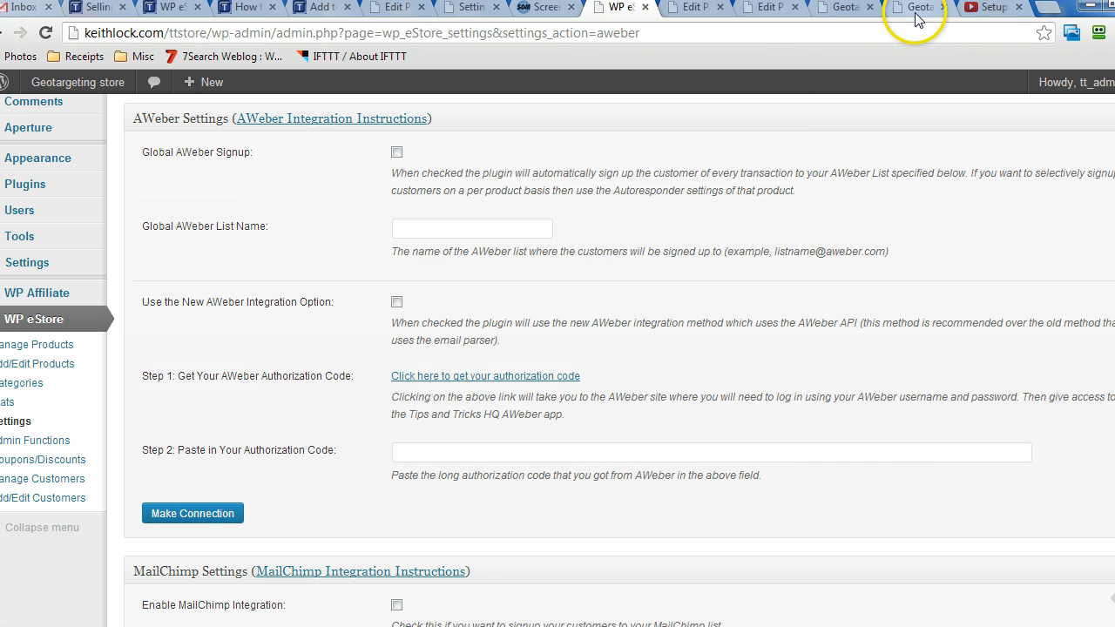
left_click(913, 7)
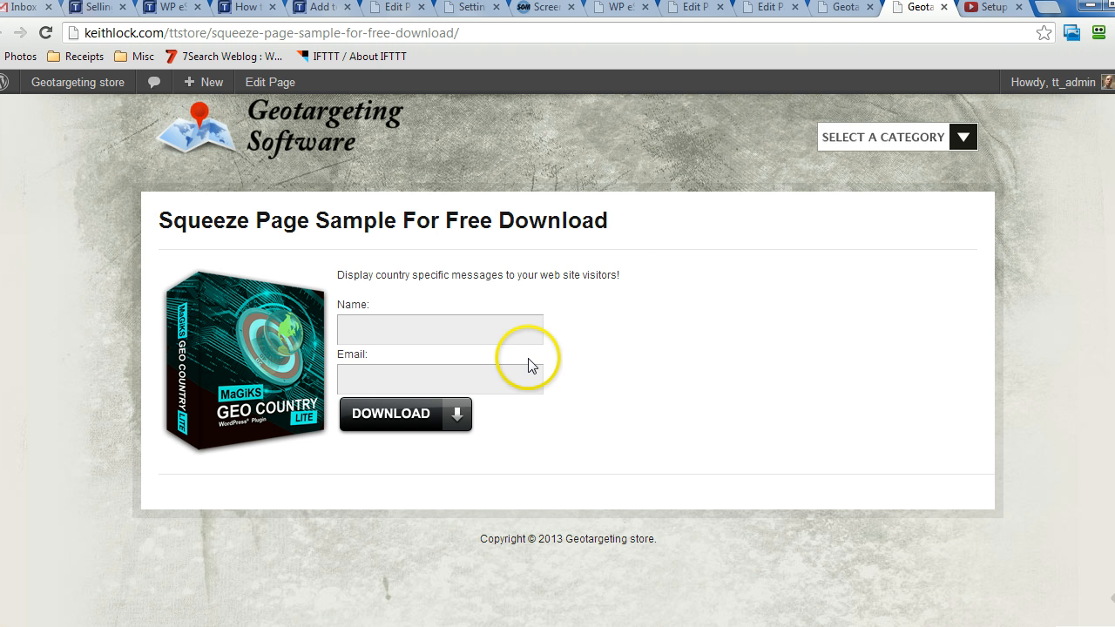